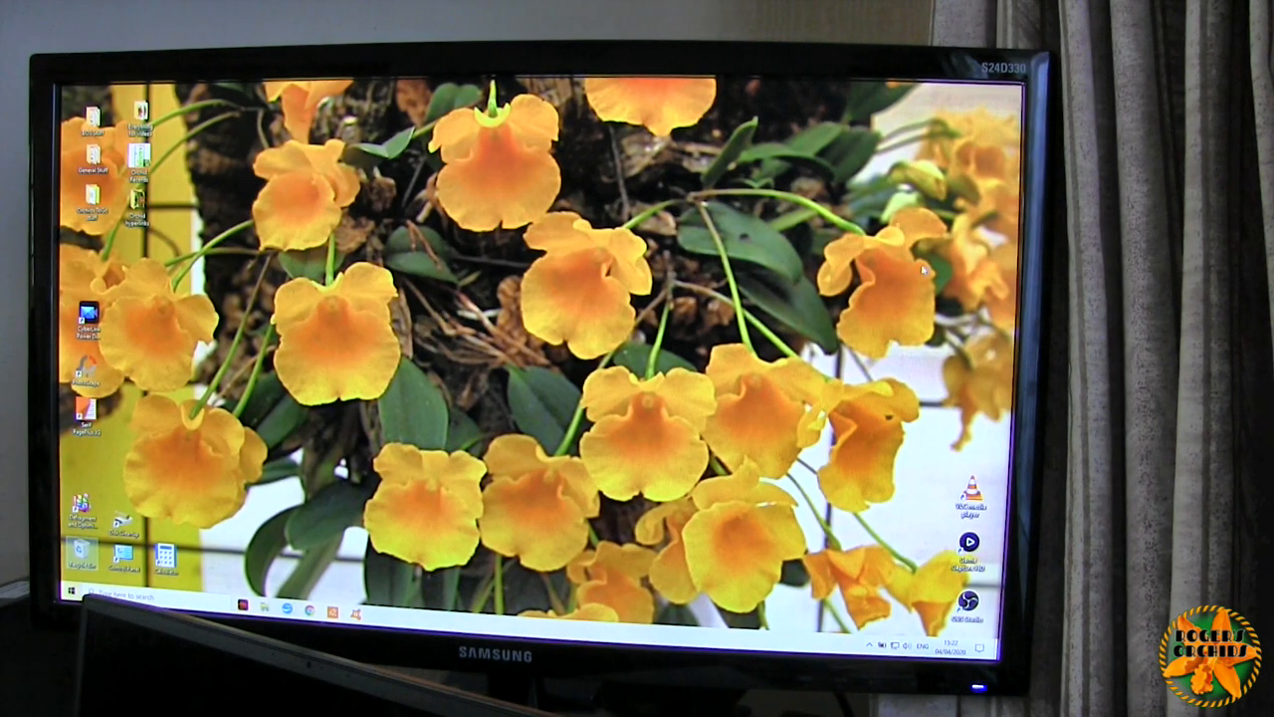
mouse_move(283, 421)
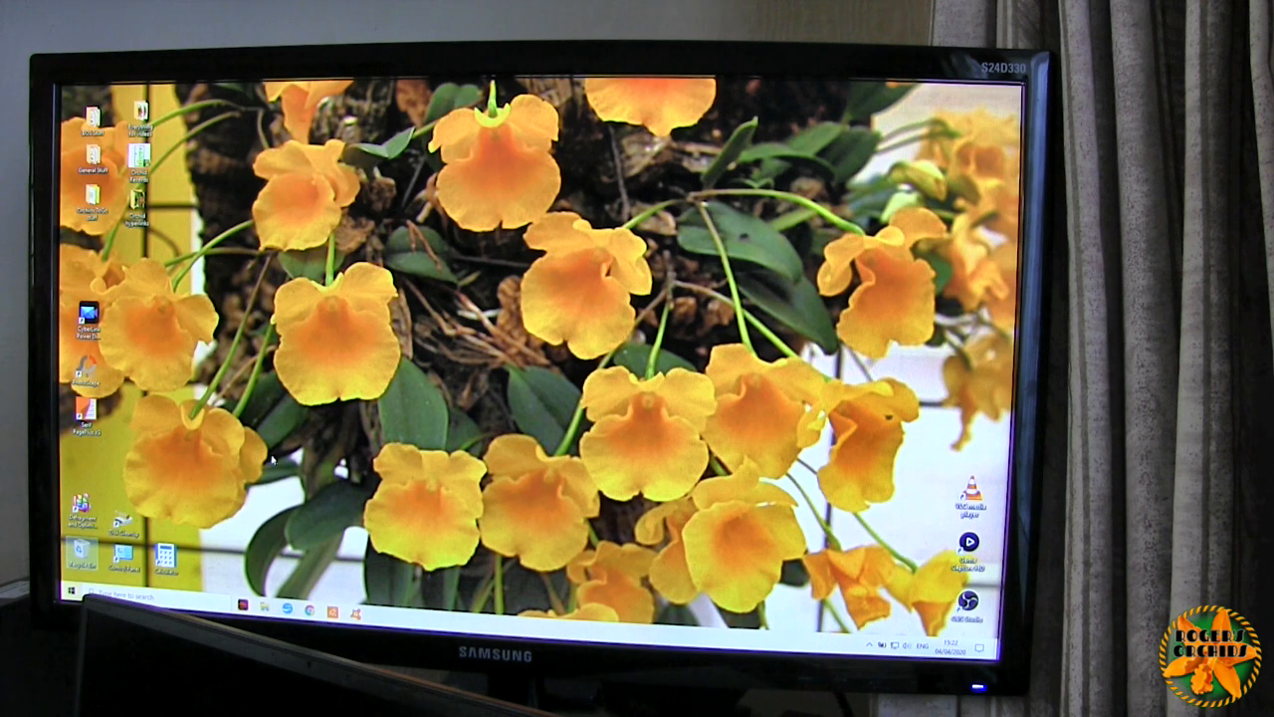
mouse_move(410, 271)
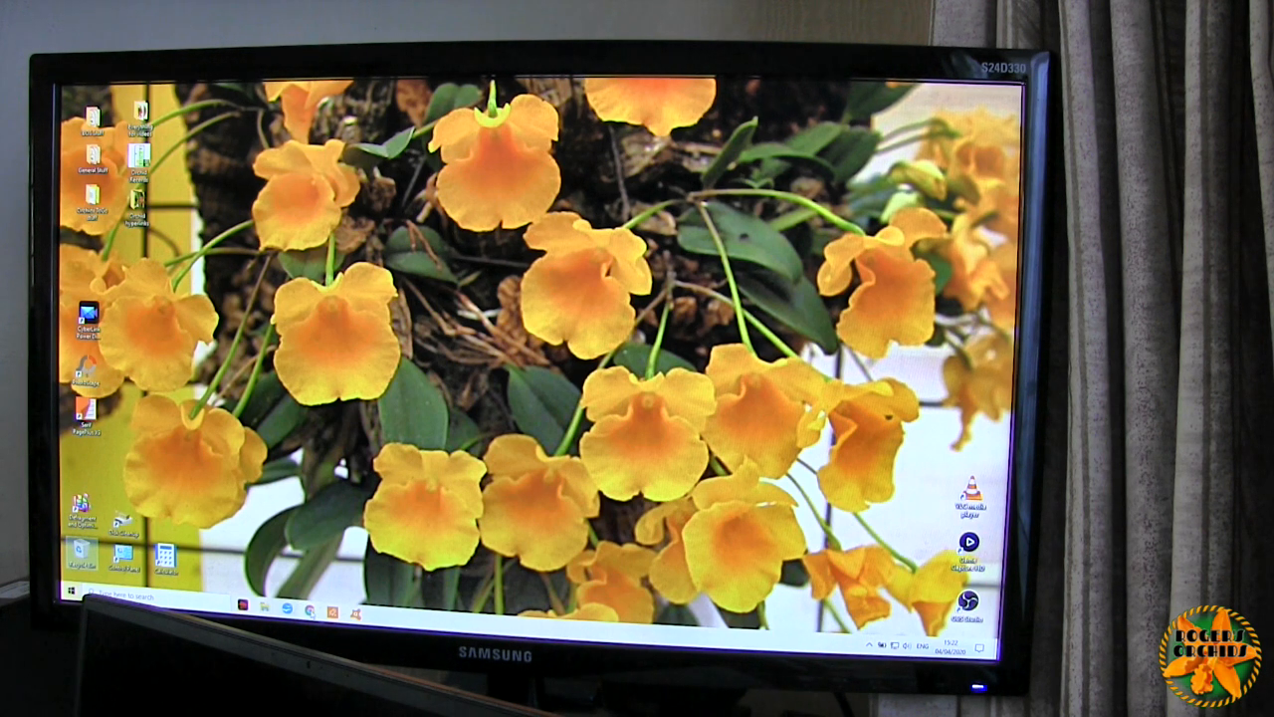
- Launch Google Chrome to its Google start page with the bookmarks bar
click(307, 606)
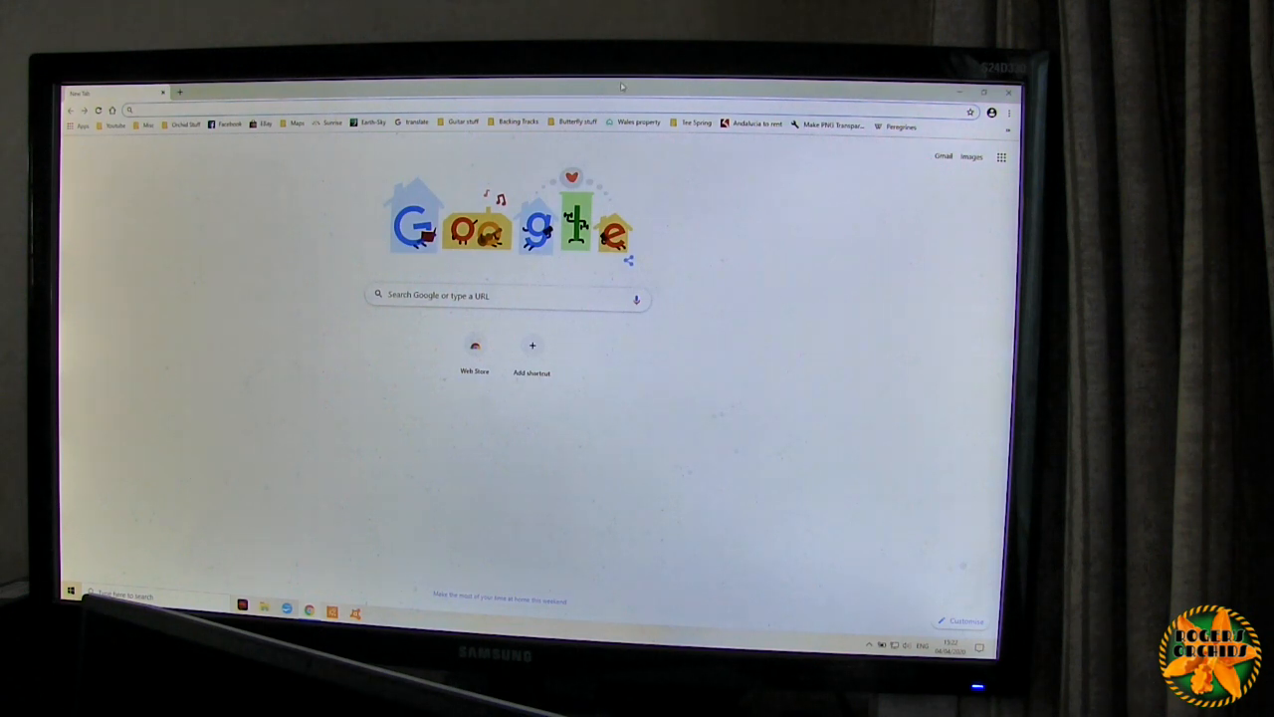
mouse_move(709, 251)
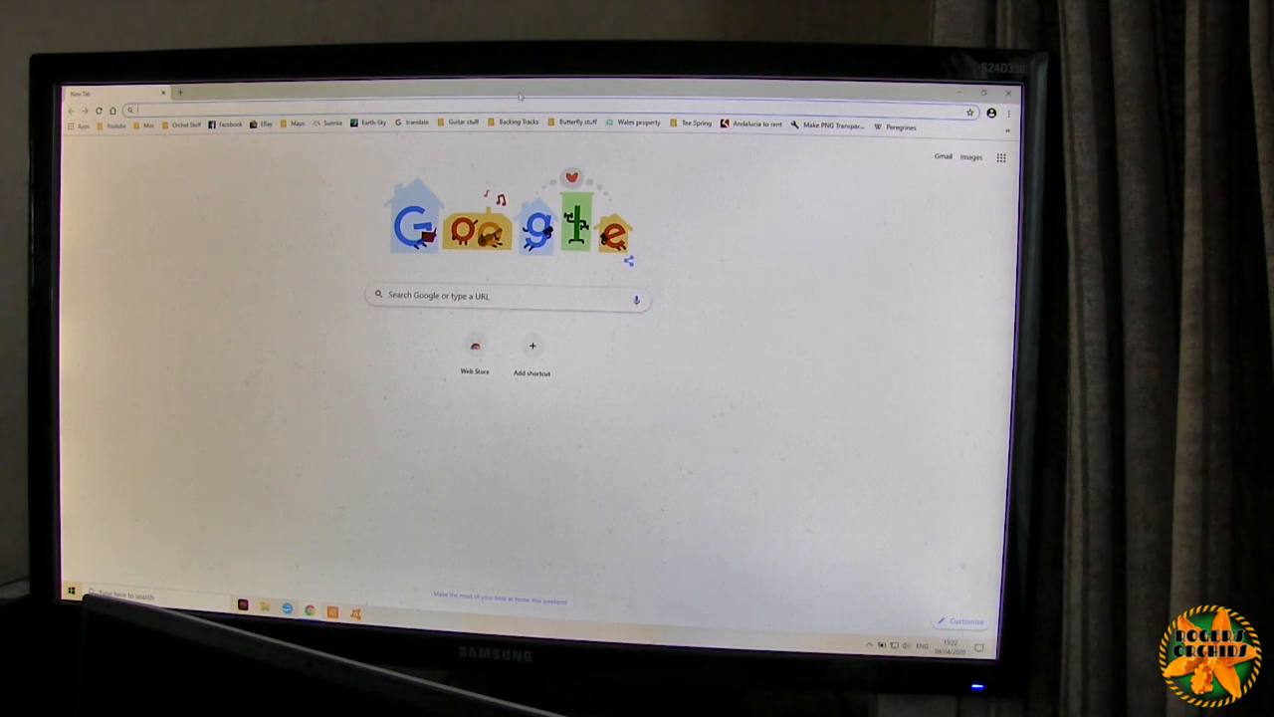
mouse_move(758, 190)
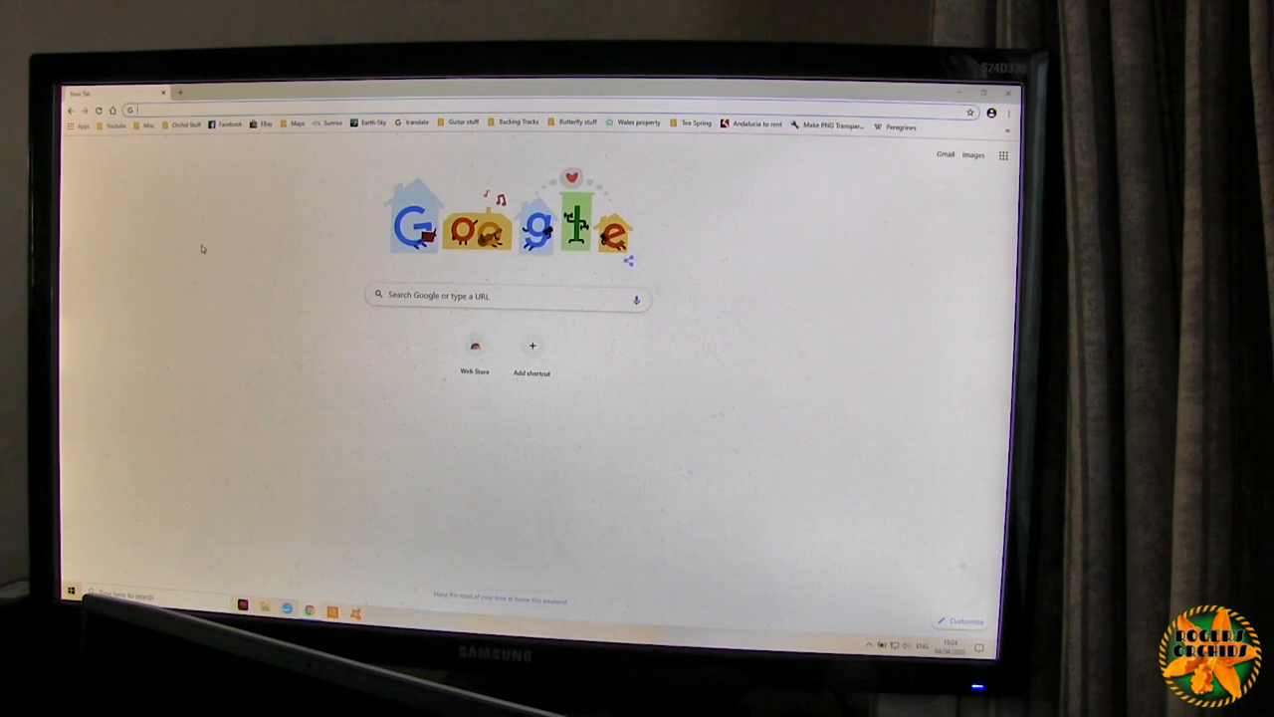
- Search Google for "youtube" to list the YouTube site link and knowledge panel
text(youtube)
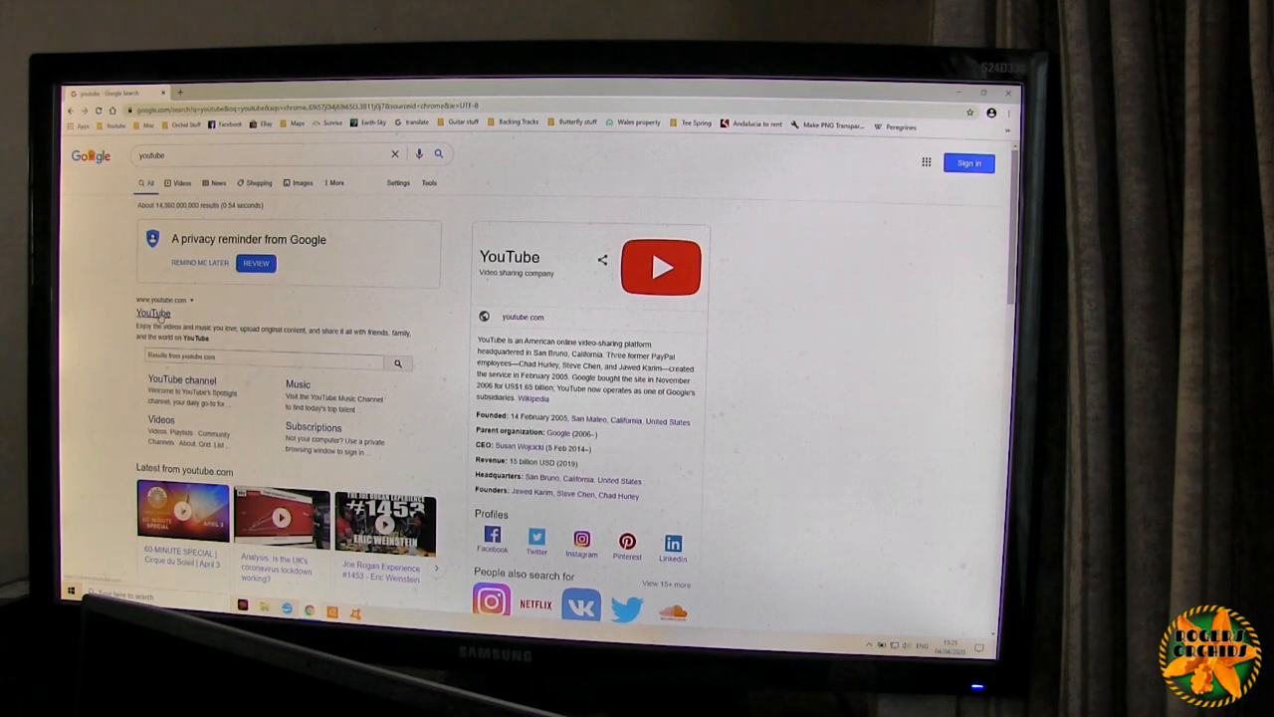
- Go to YouTube from the results and search it for #GVOS2020 orchid show videos
click(151, 313)
text(#)
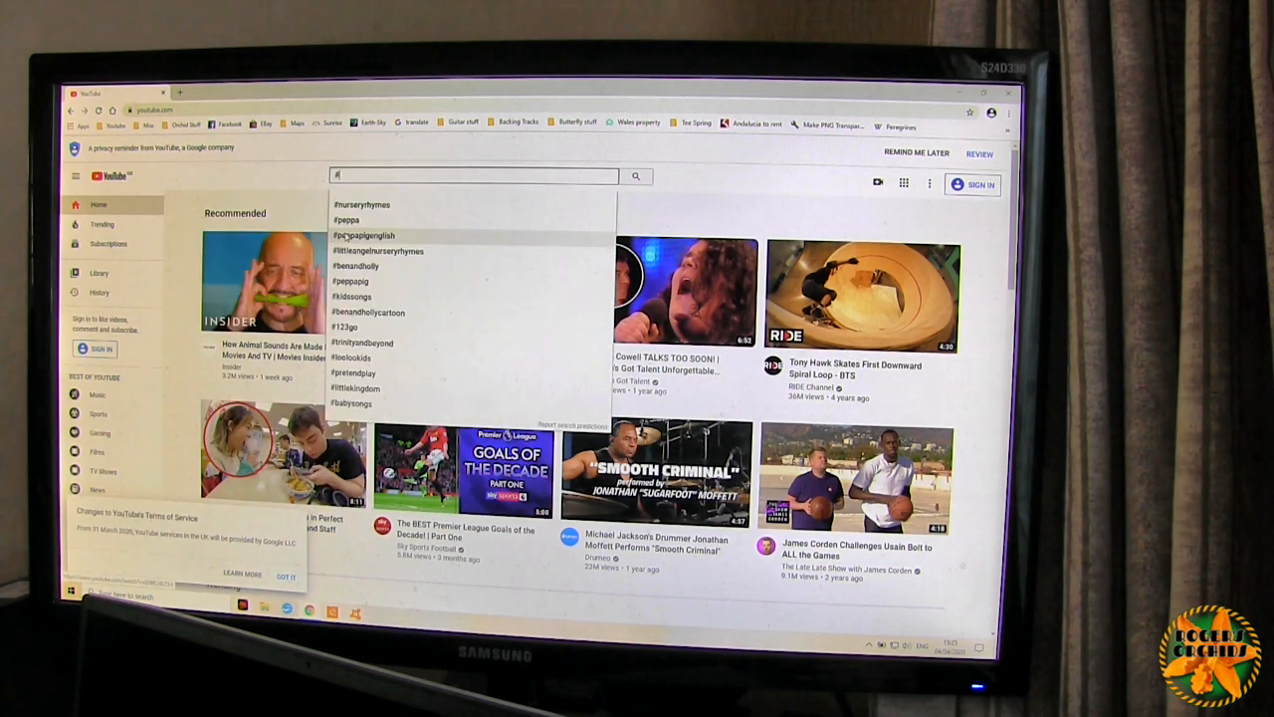
text(GVOS2020)
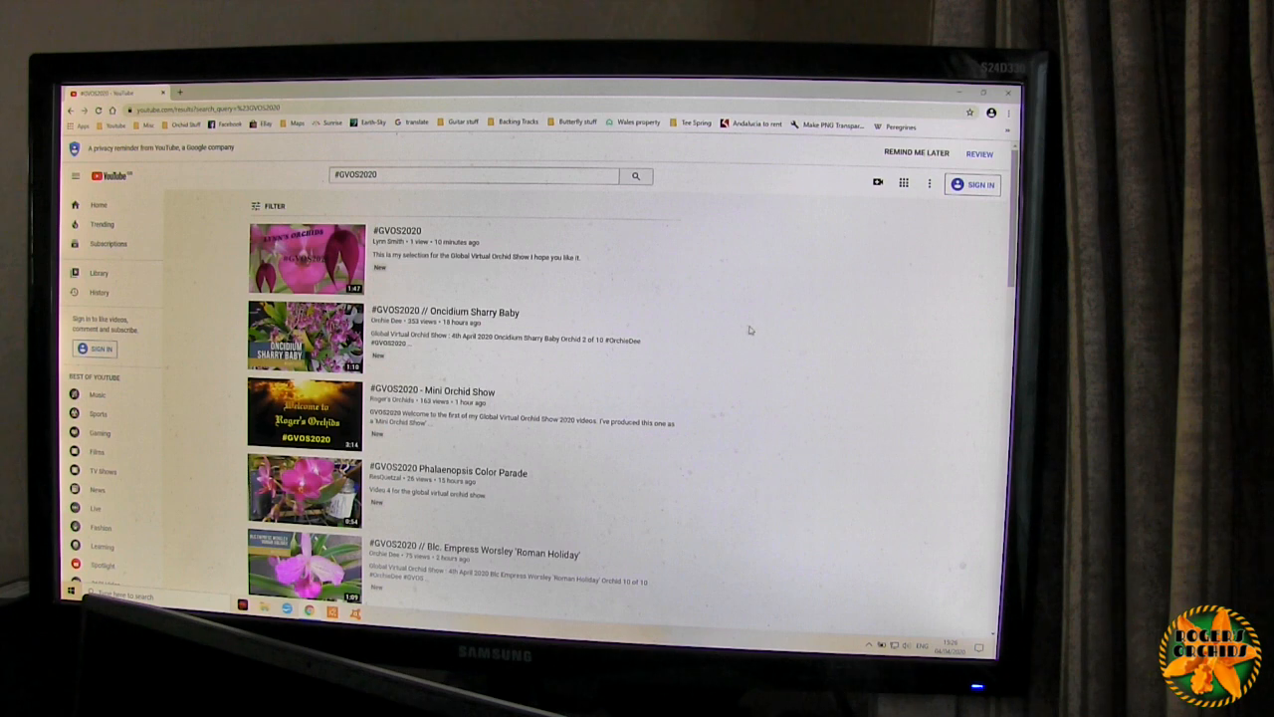
- Scroll the #GVOS2020 results down past the first rows of orchid video thumbnails
scroll(down, 3)
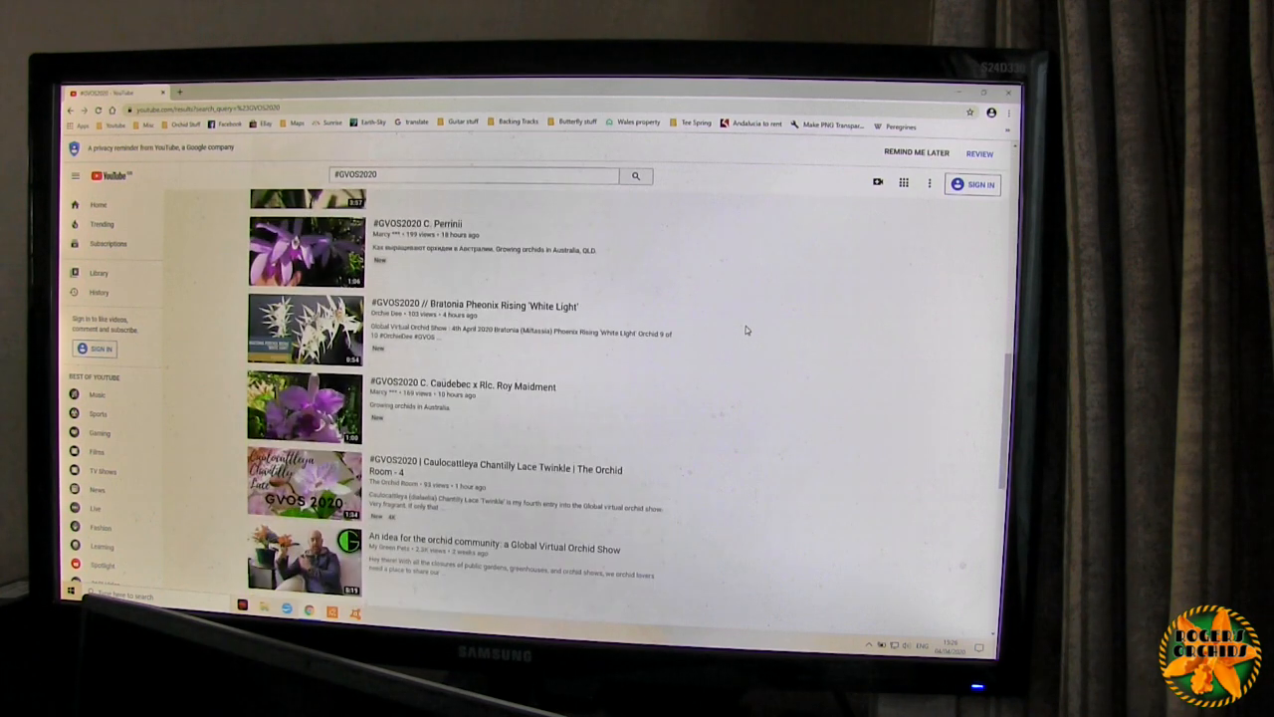
scroll(down, 3)
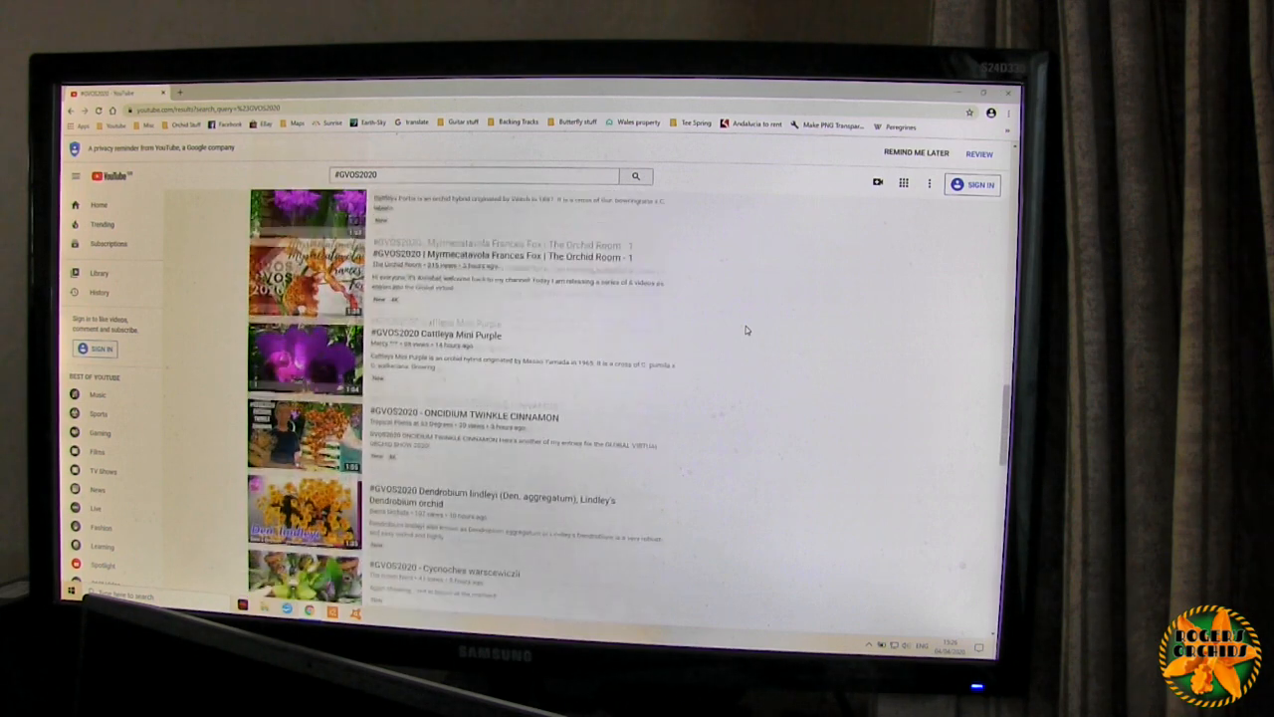
scroll(down, 3)
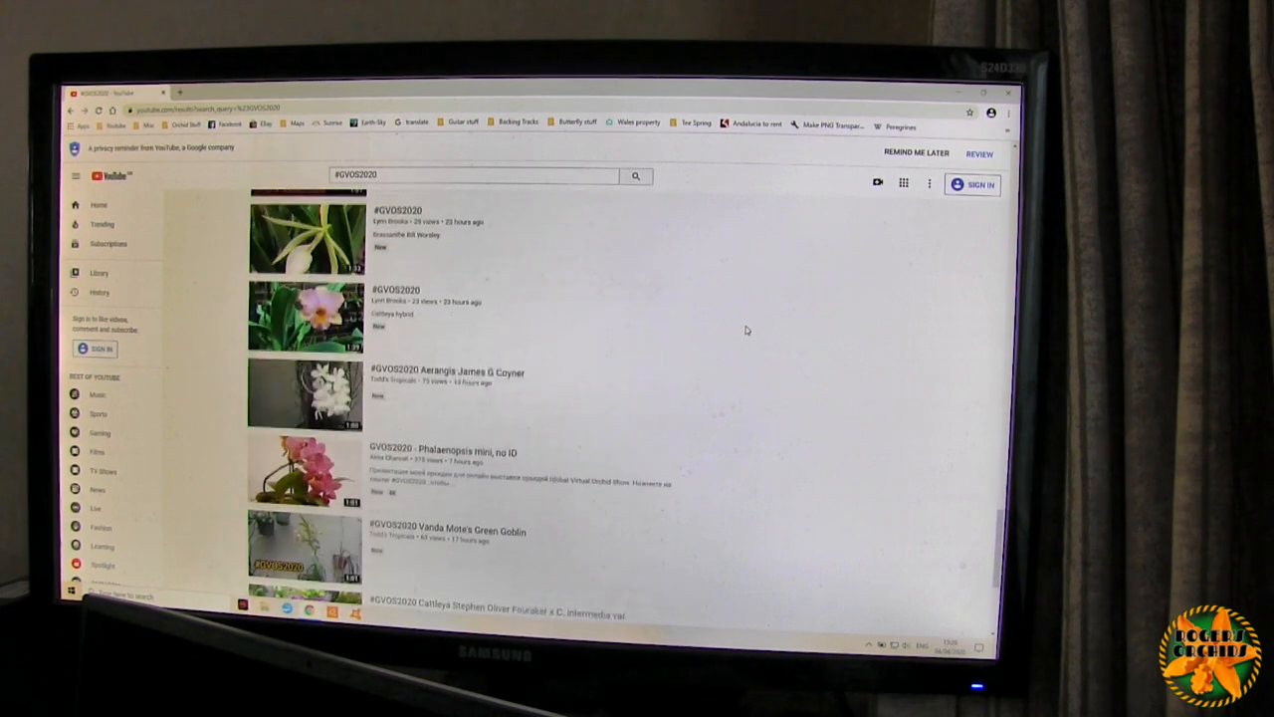
scroll(down, 3)
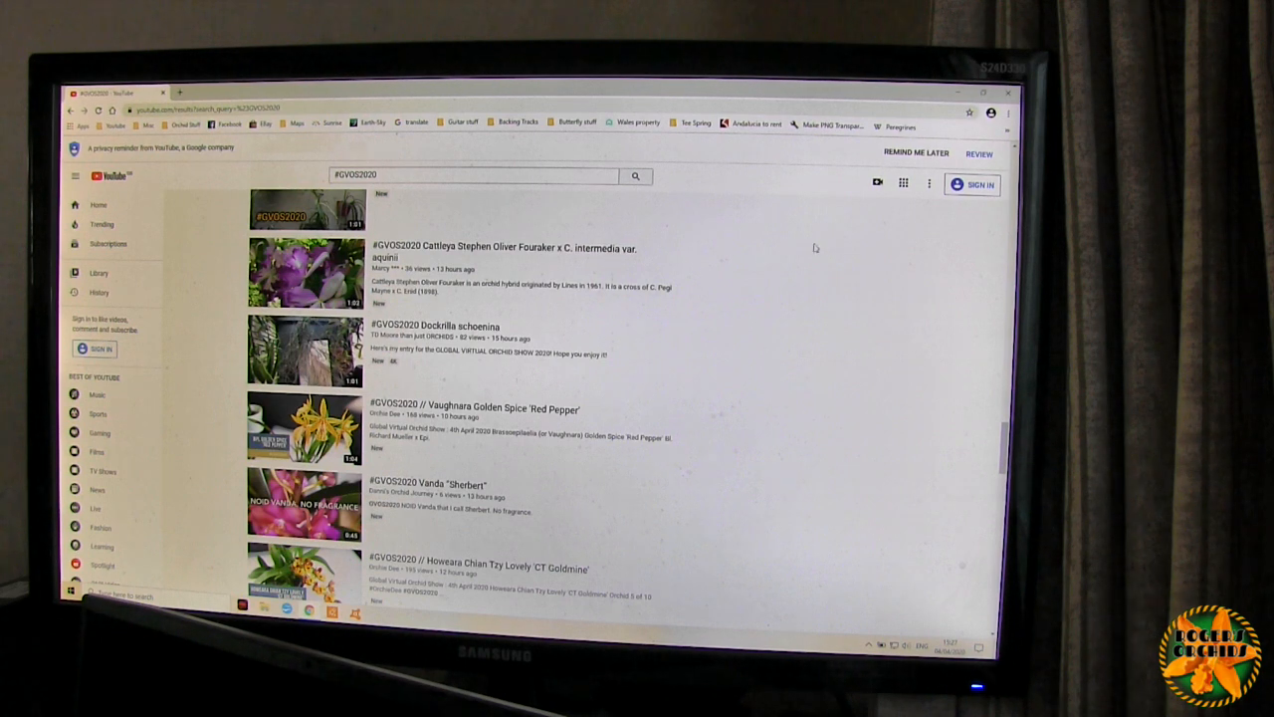
mouse_move(667, 434)
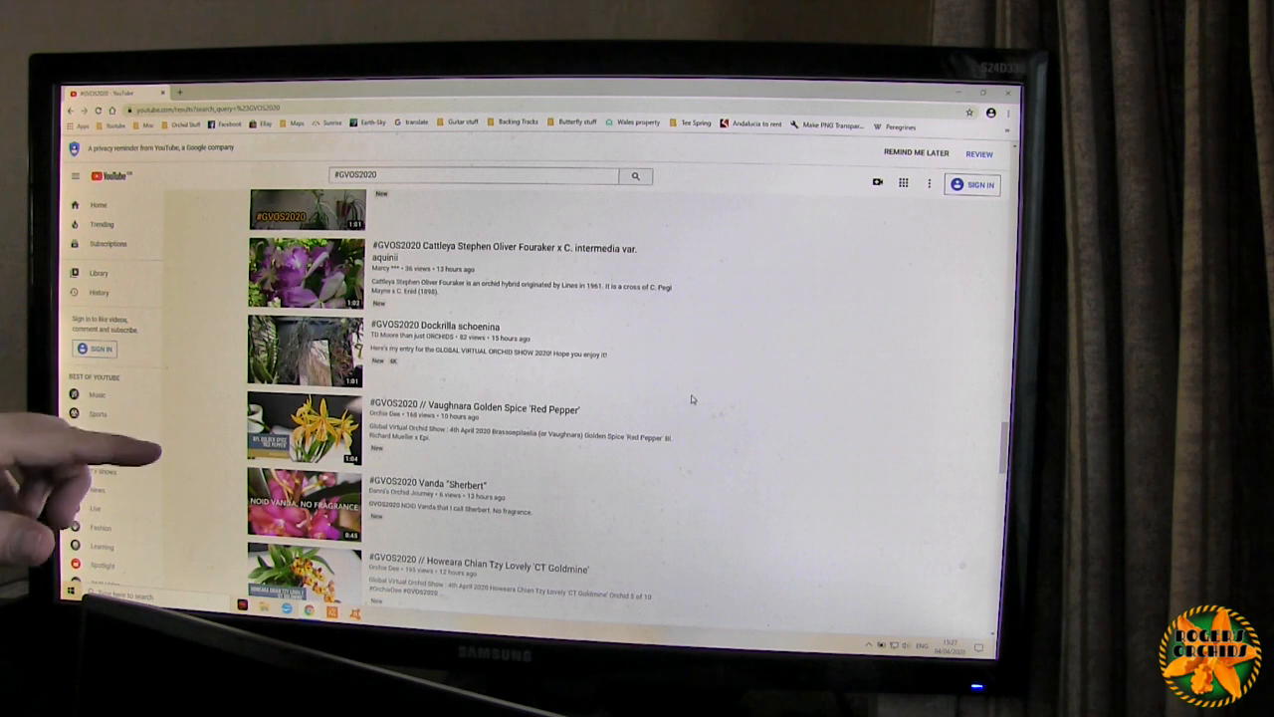
- Continue down to the Talking About The Virtual Orchid Show and Dendrobium Temasek Princess videos
scroll(down, 3)
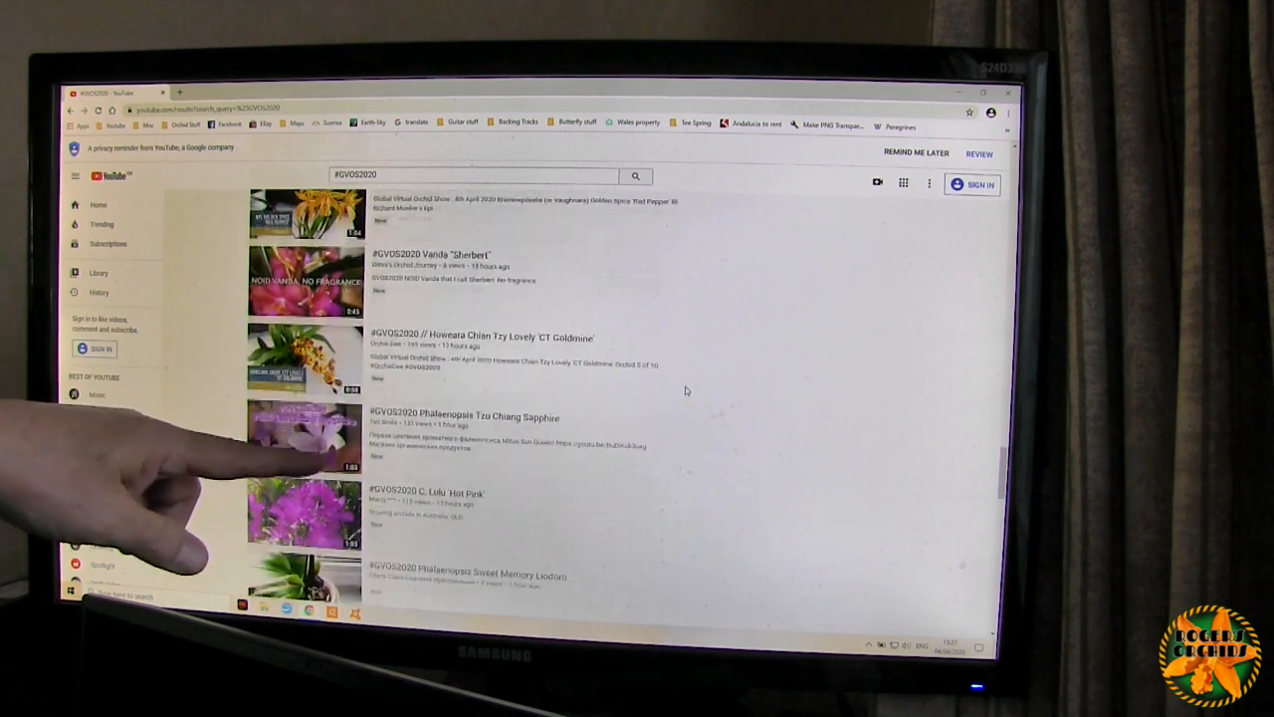
scroll(down, 3)
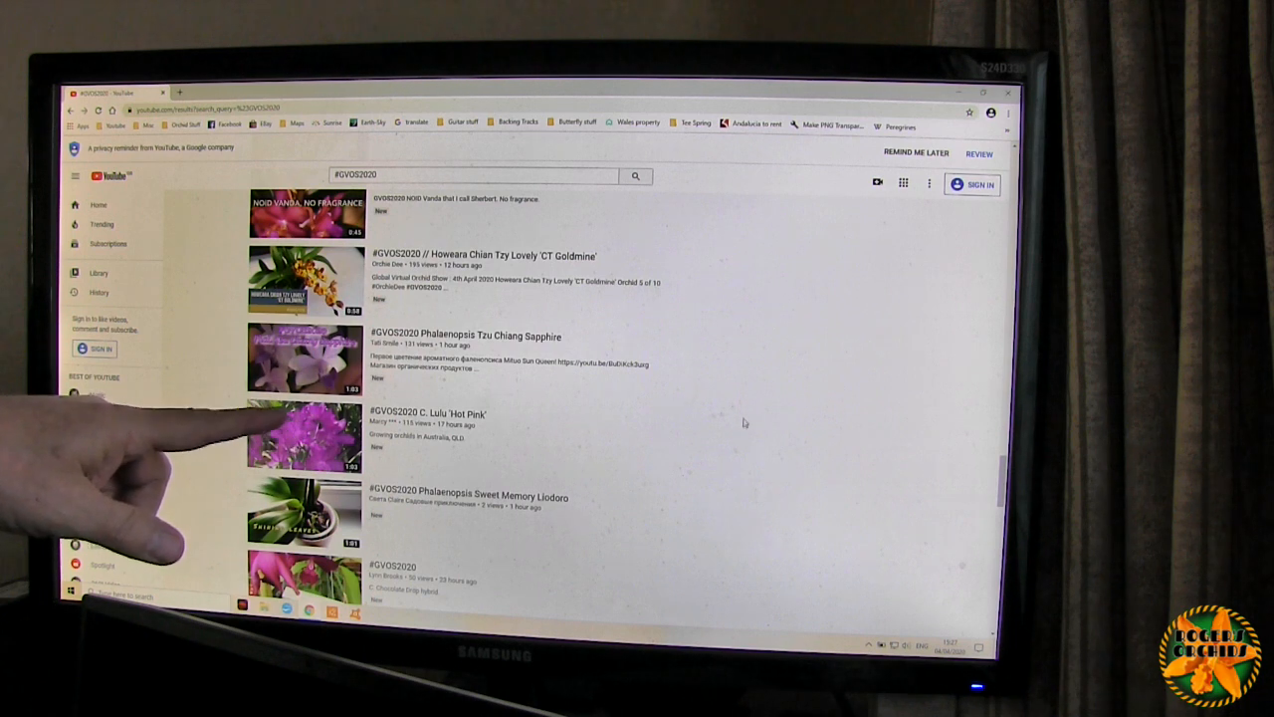
scroll(down, 3)
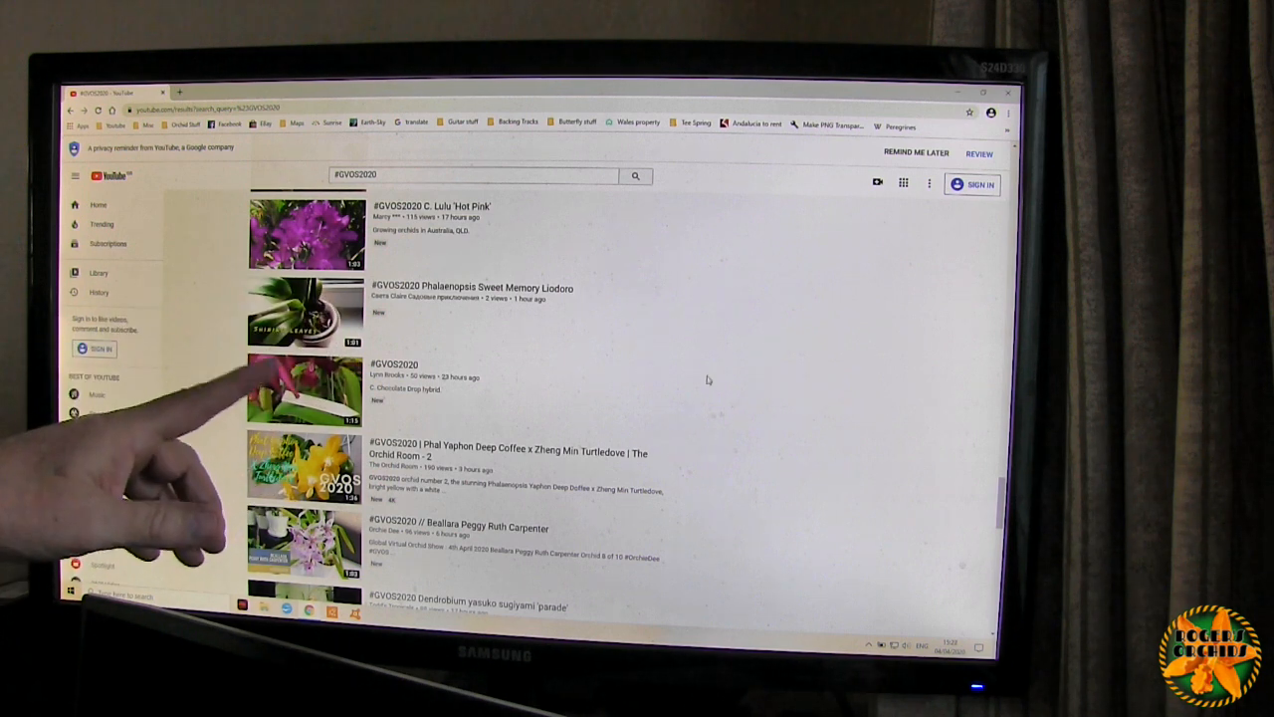
scroll(down, 3)
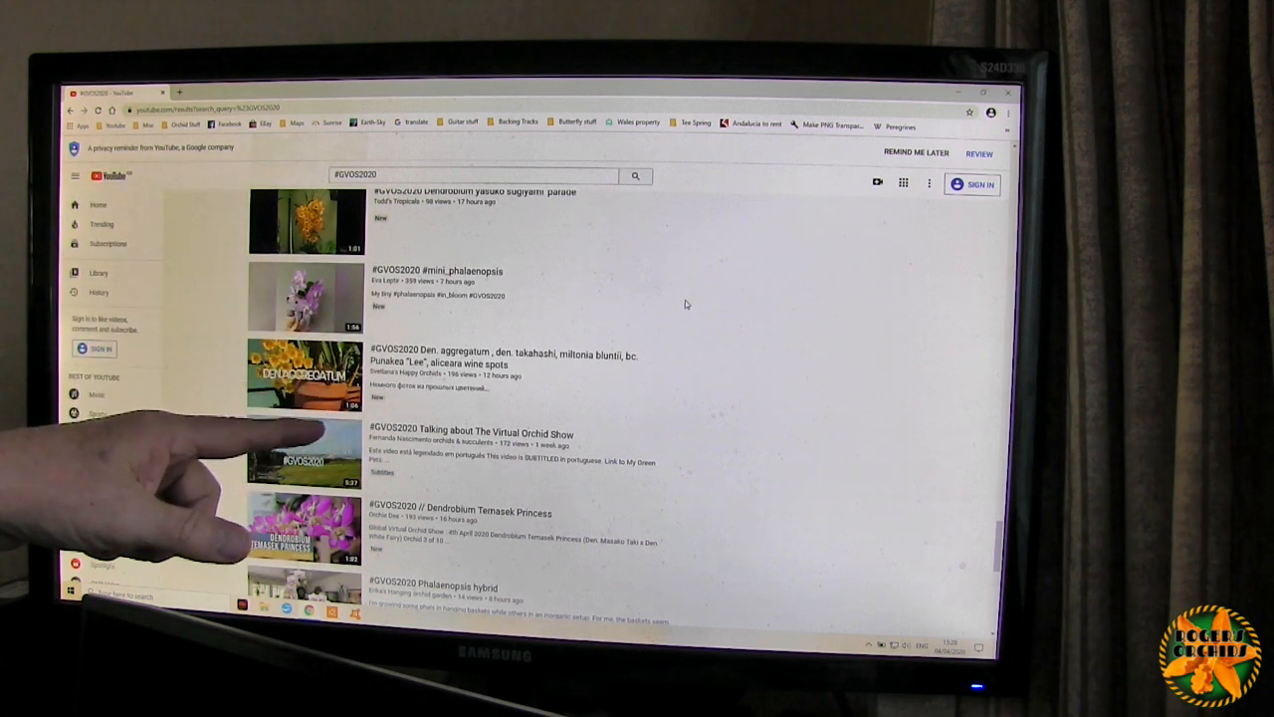
- Scroll past Phalaenopsis hybrid to the Paph Lady White Complex and Dendrobium Little Green Apples videos
scroll(down, 3)
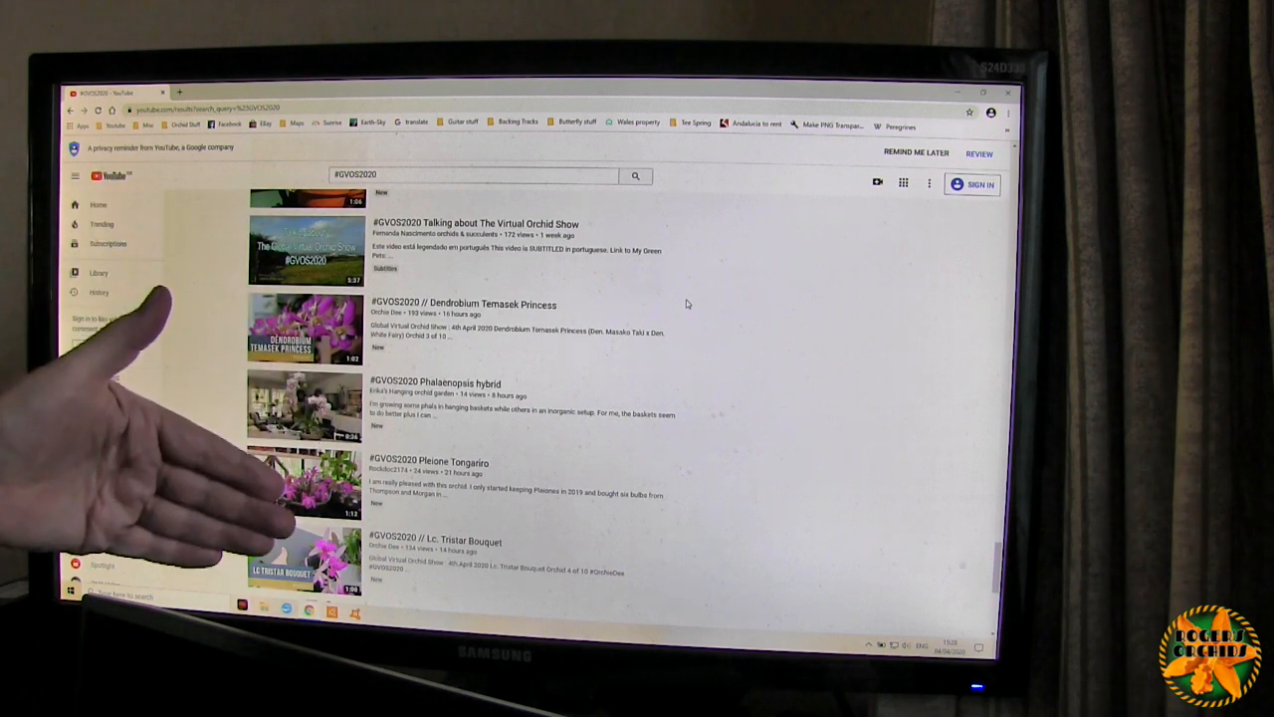
scroll(down, 3)
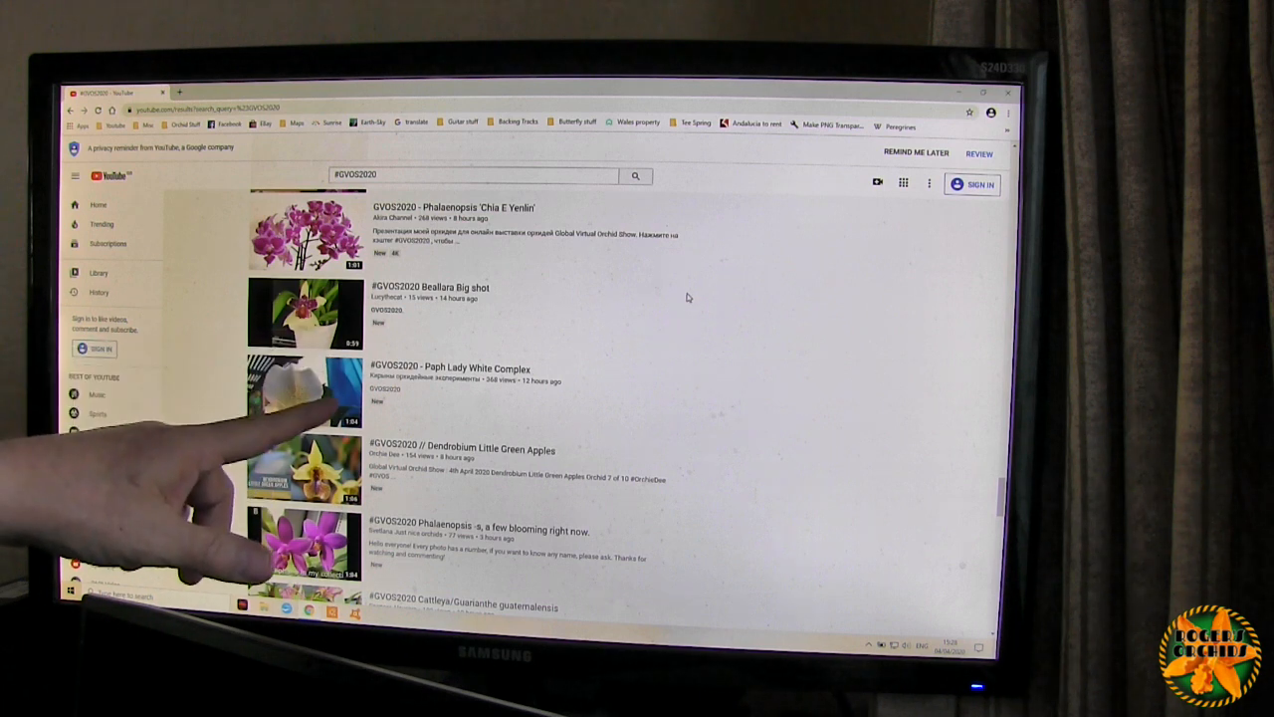
scroll(down, 3)
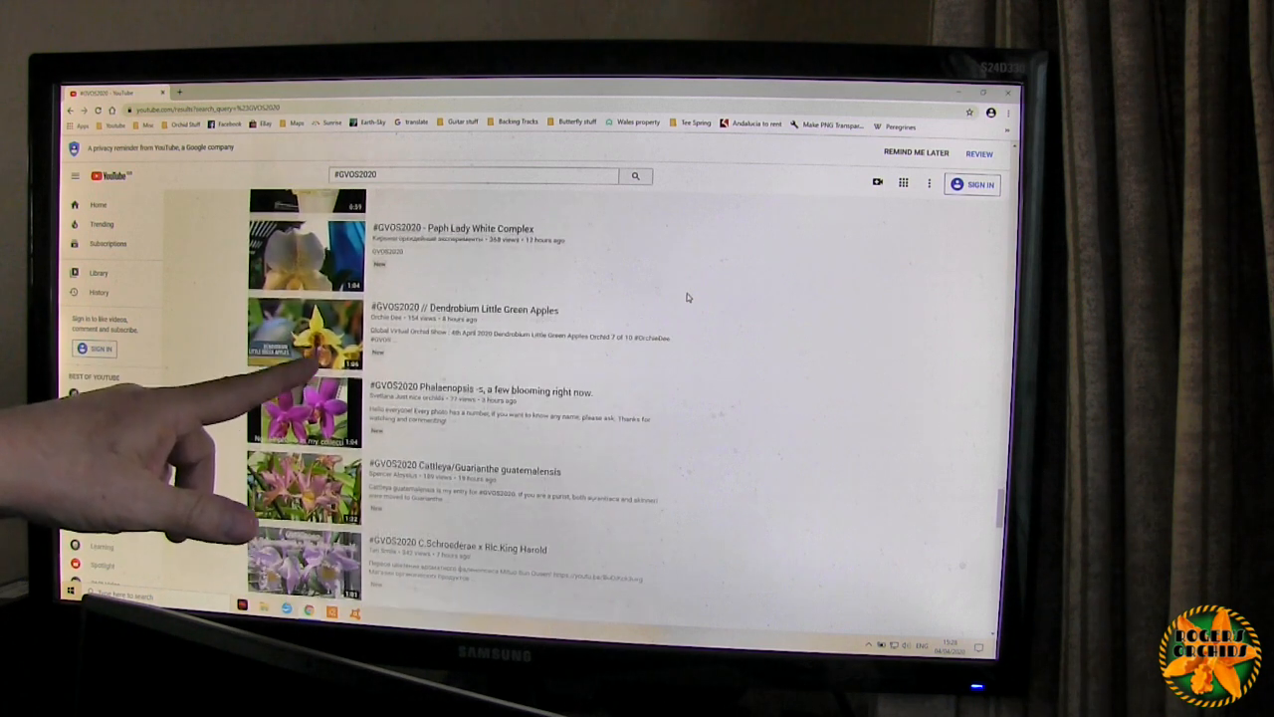
scroll(down, 3)
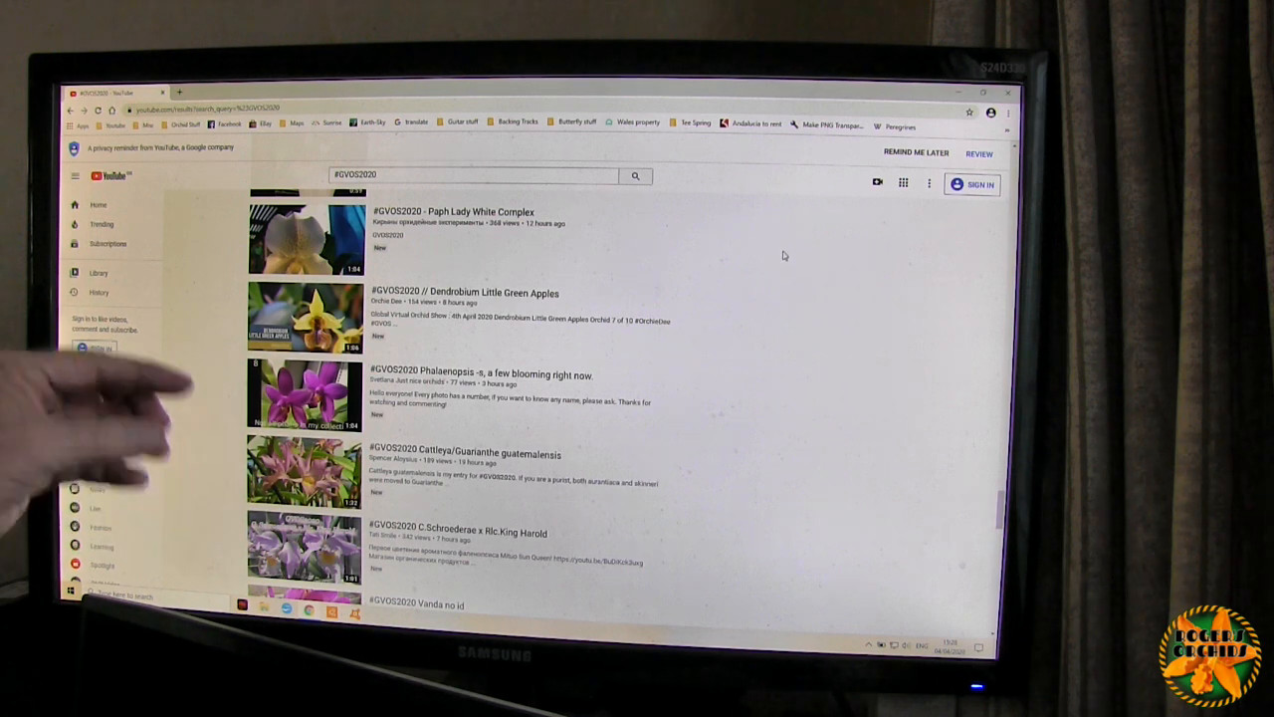
- Scroll past Vanda and Rhynchostylis entries to Paphiopedilum delenatii and Paphiopedilum American Hybrid
scroll(down, 3)
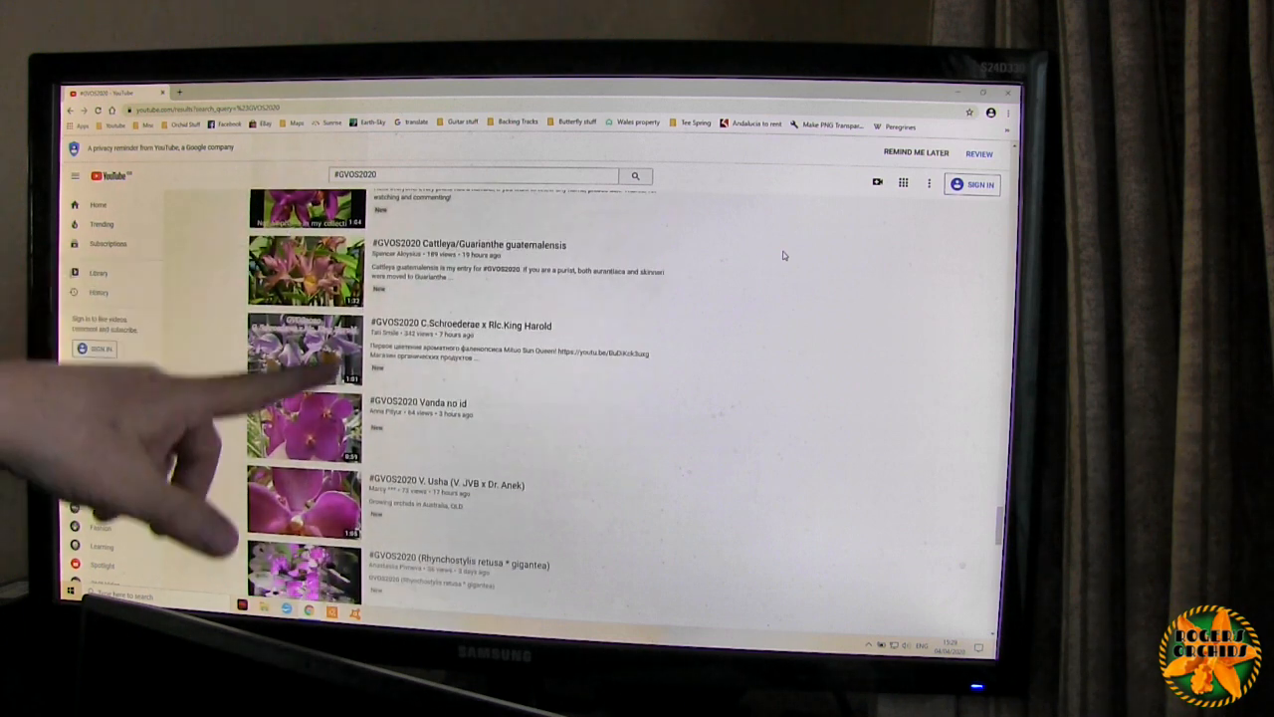
scroll(down, 3)
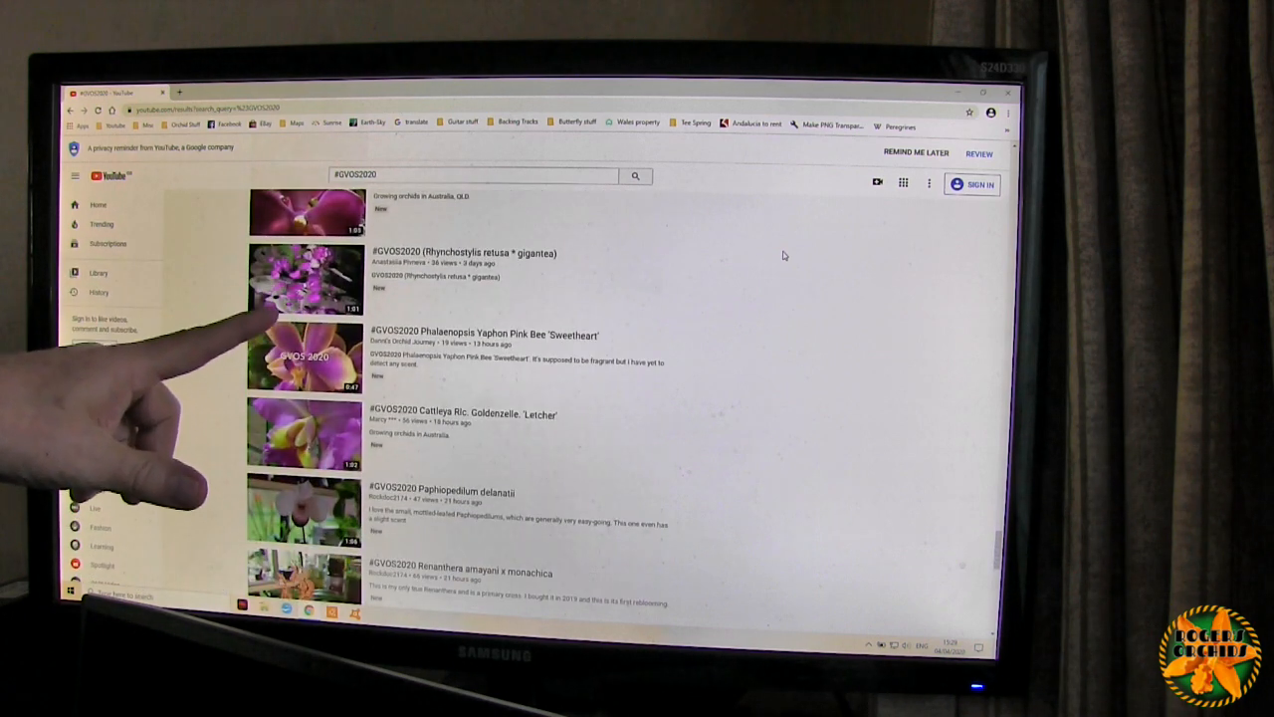
scroll(down, 3)
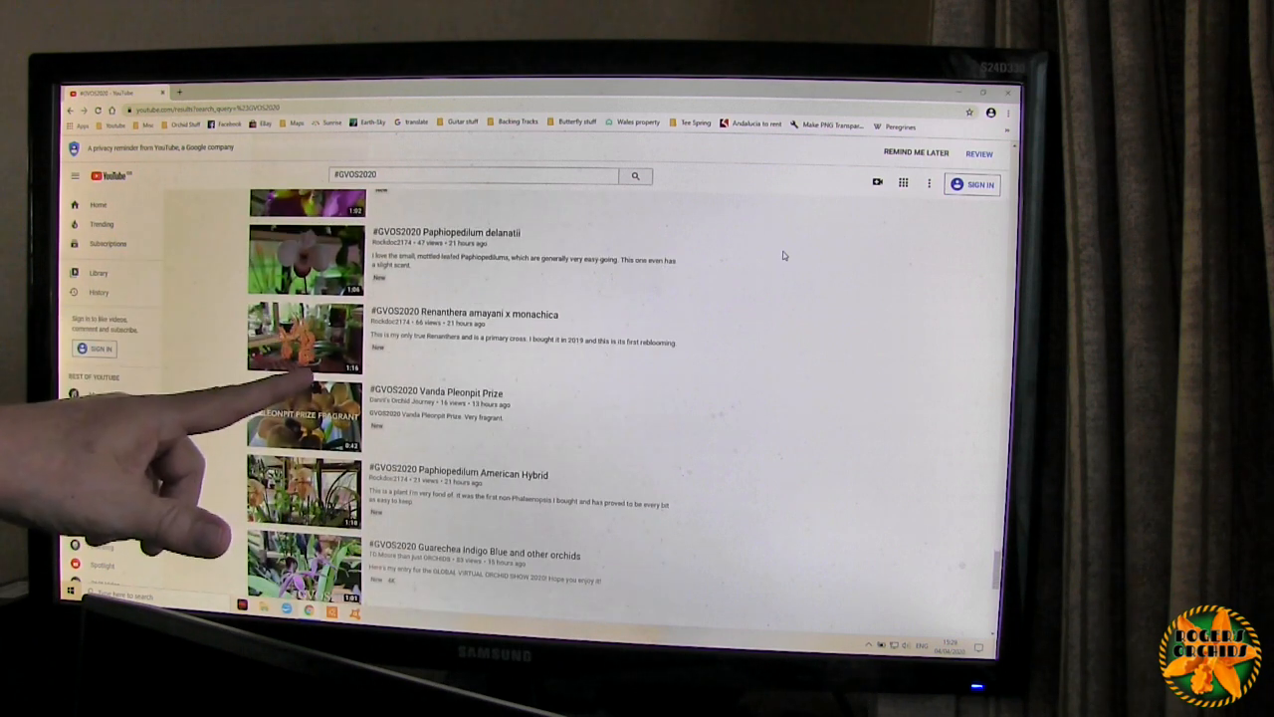
scroll(down, 3)
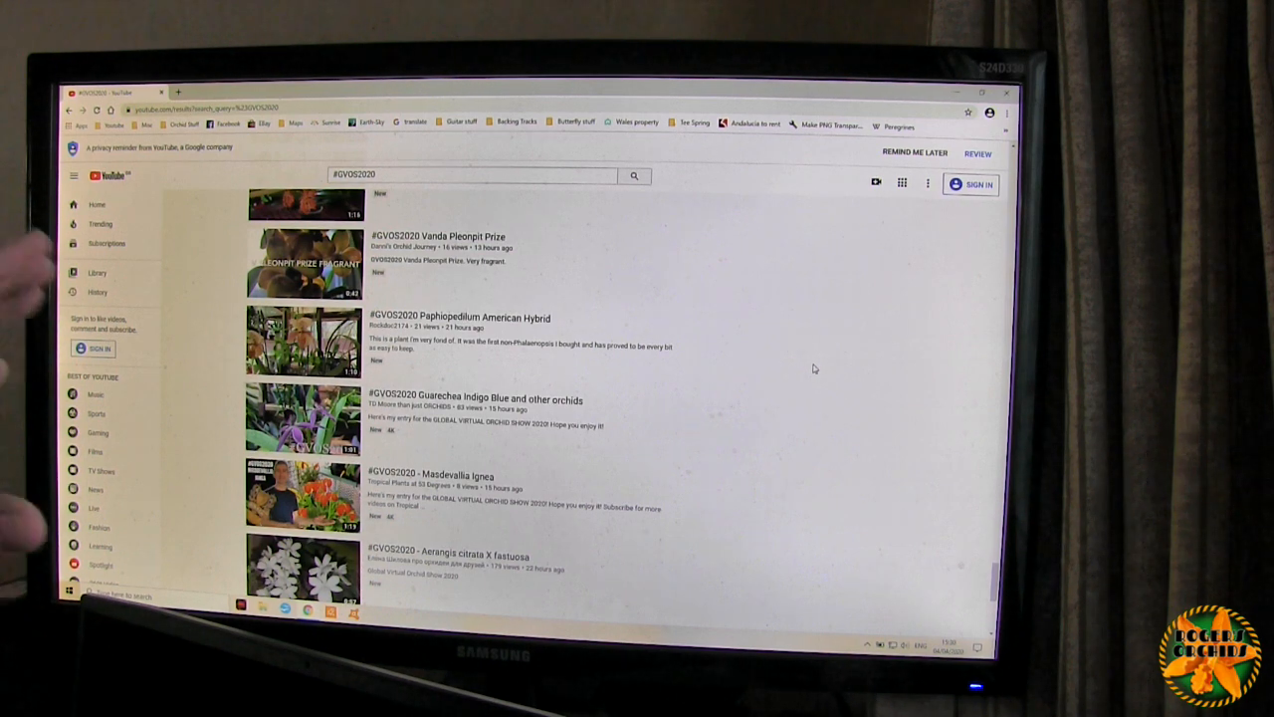
mouse_move(780, 372)
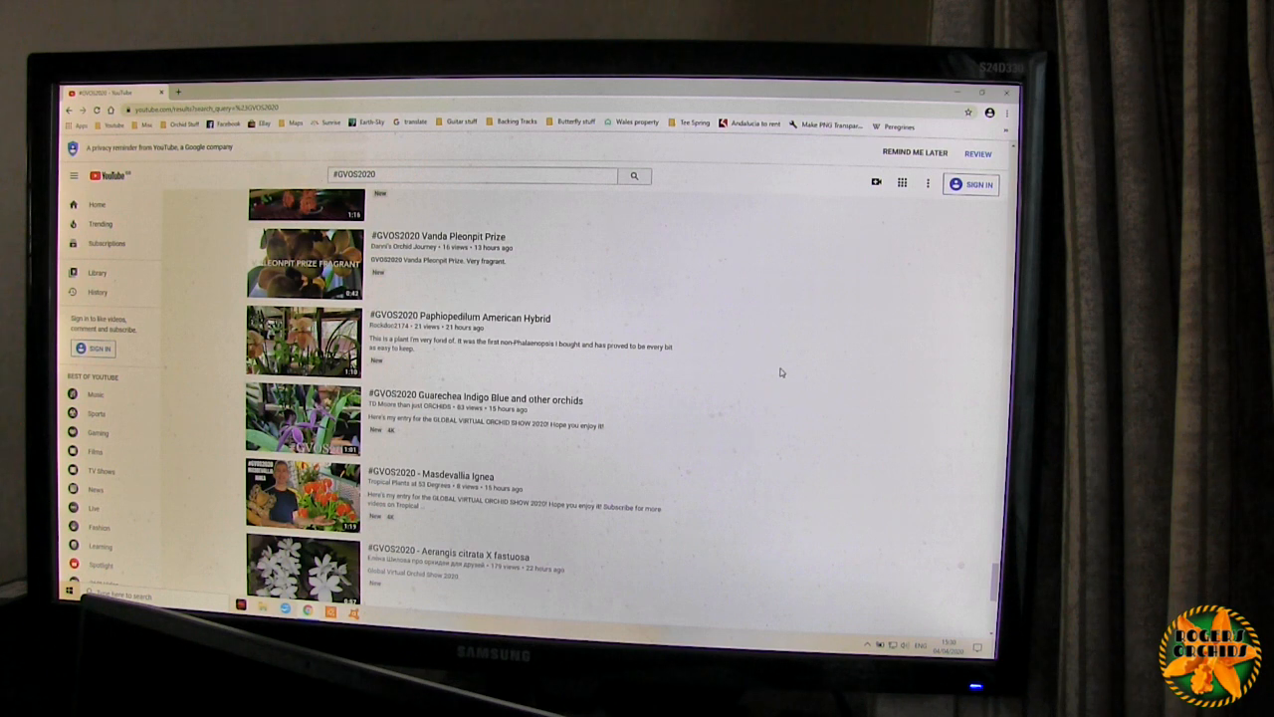
mouse_move(768, 400)
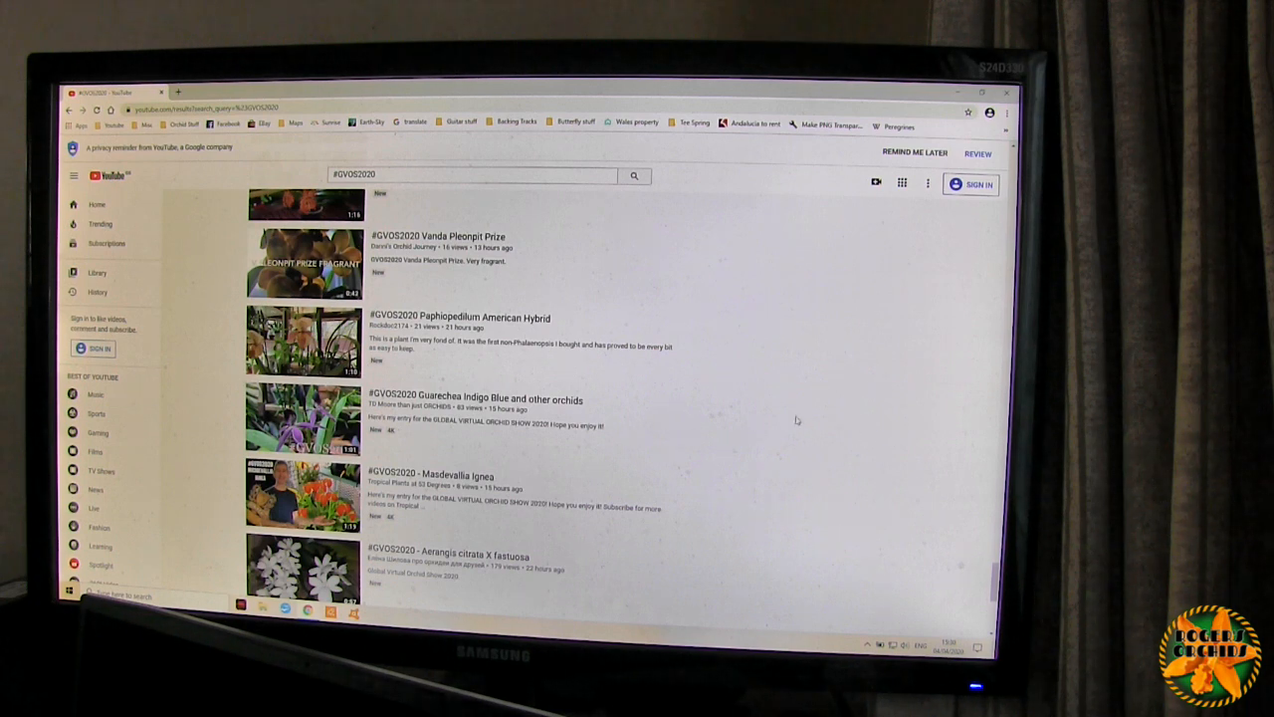
mouse_move(960, 534)
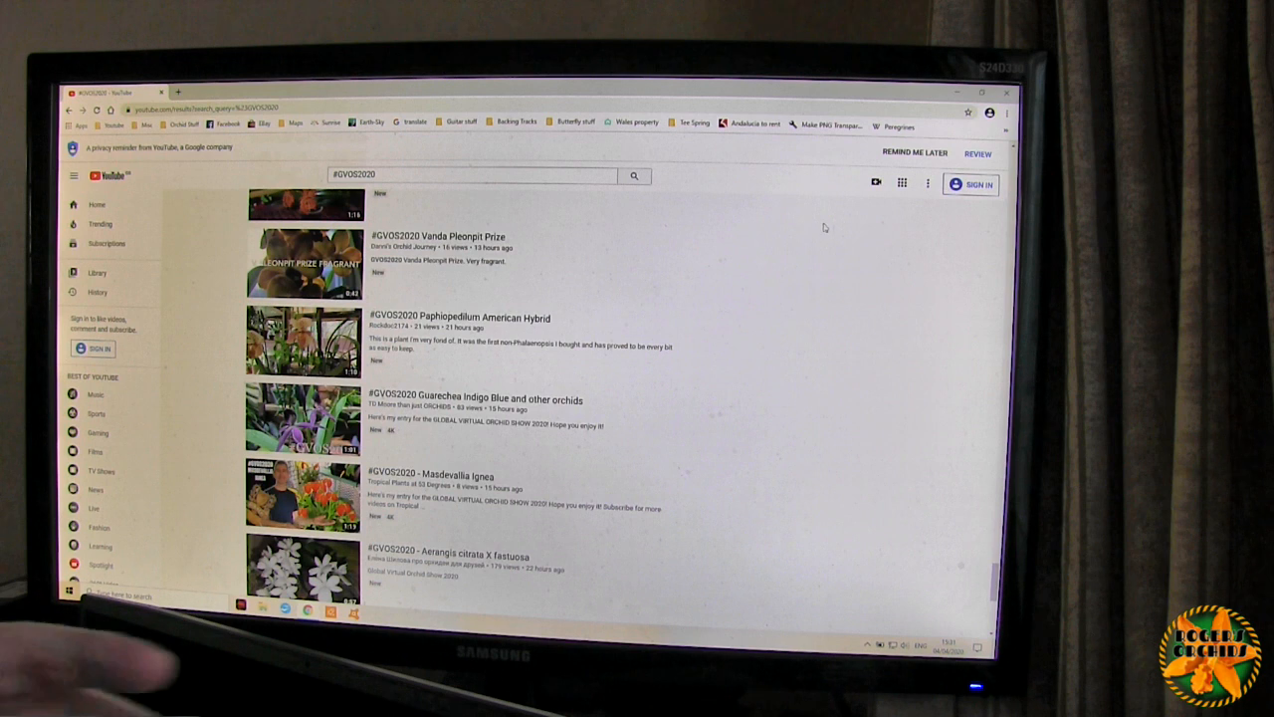
mouse_move(828, 219)
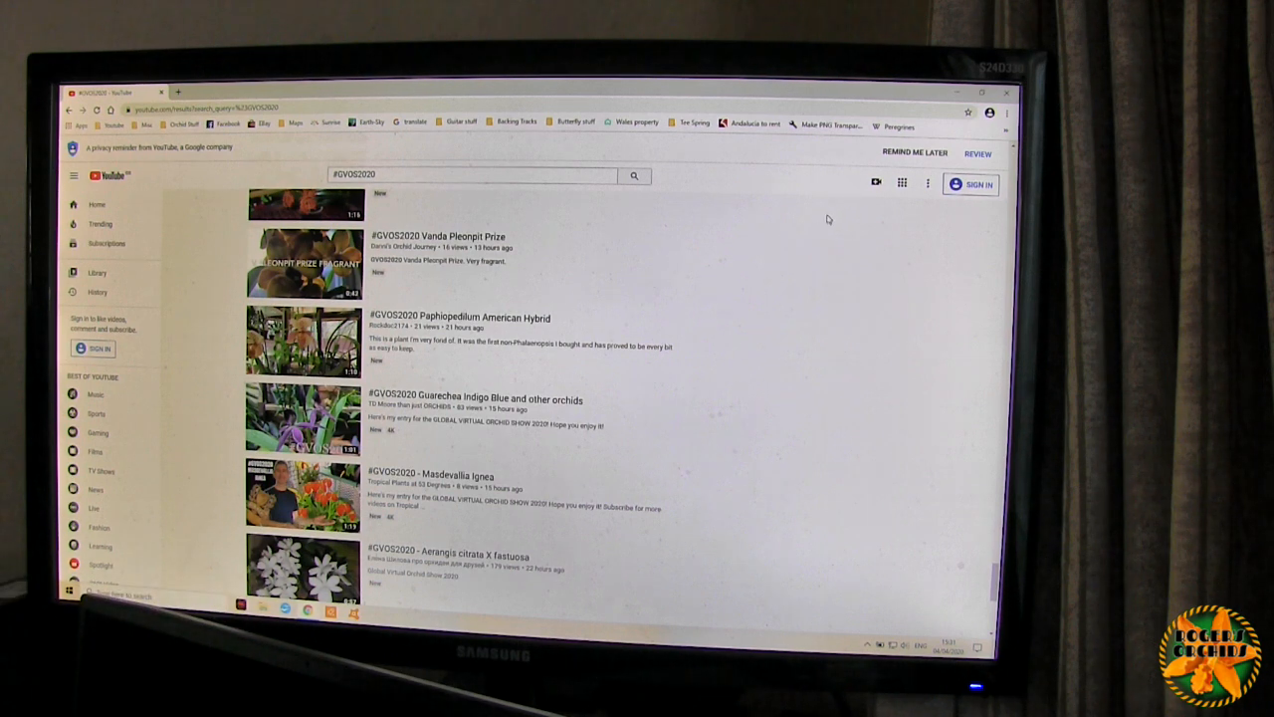
mouse_move(935, 283)
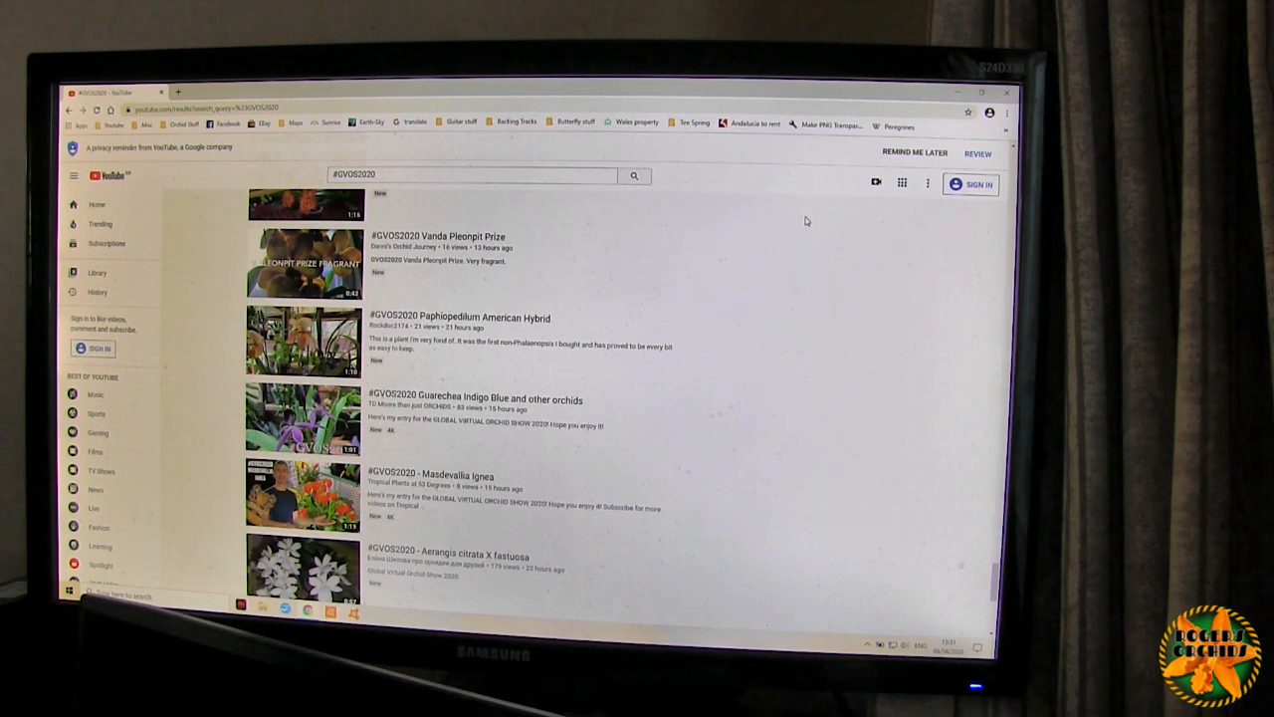
mouse_move(832, 371)
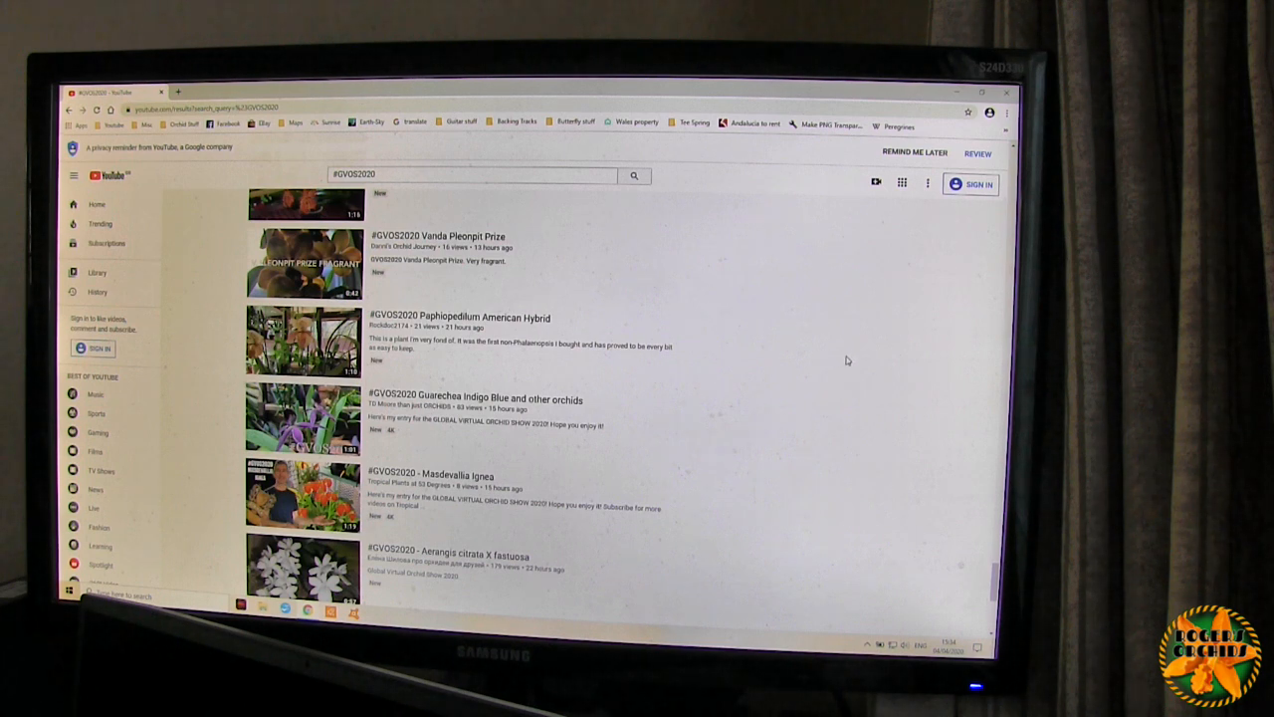
mouse_move(845, 404)
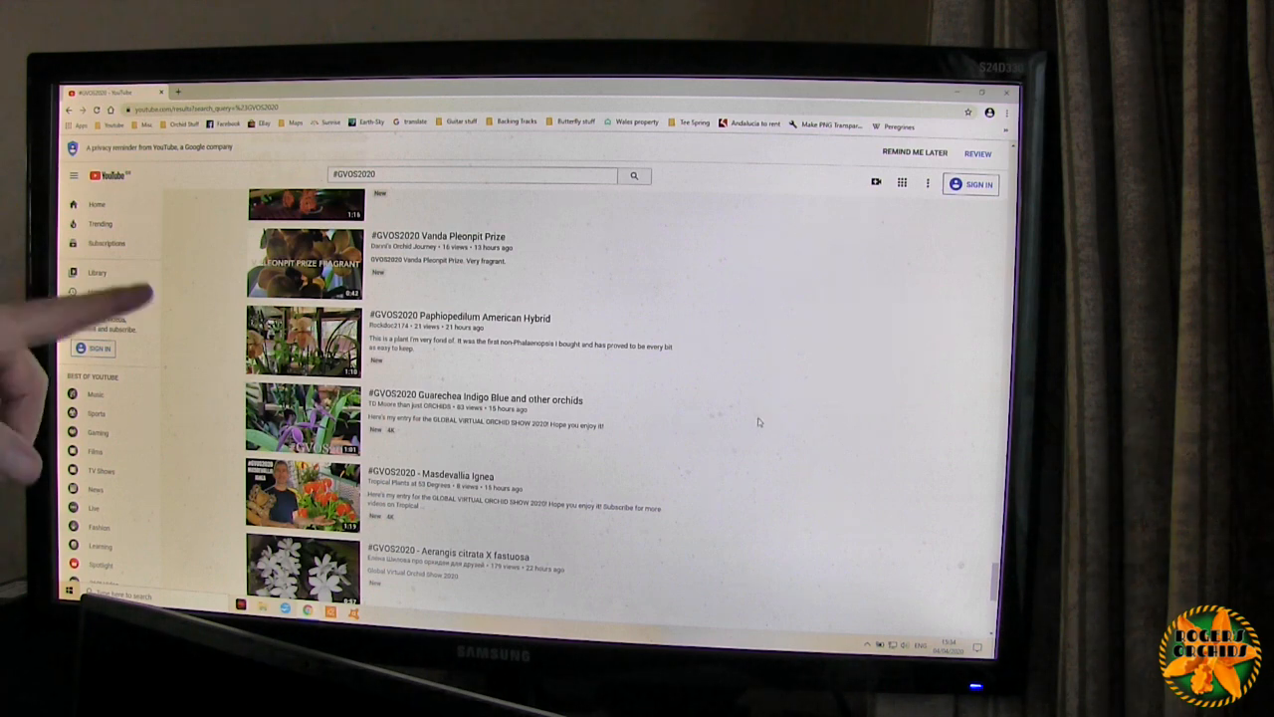
- Scroll on to Aerangis fastuosa, Vanda 'Dark Chocolate Star' and Cattleya bicalhoi videos
scroll(down, 3)
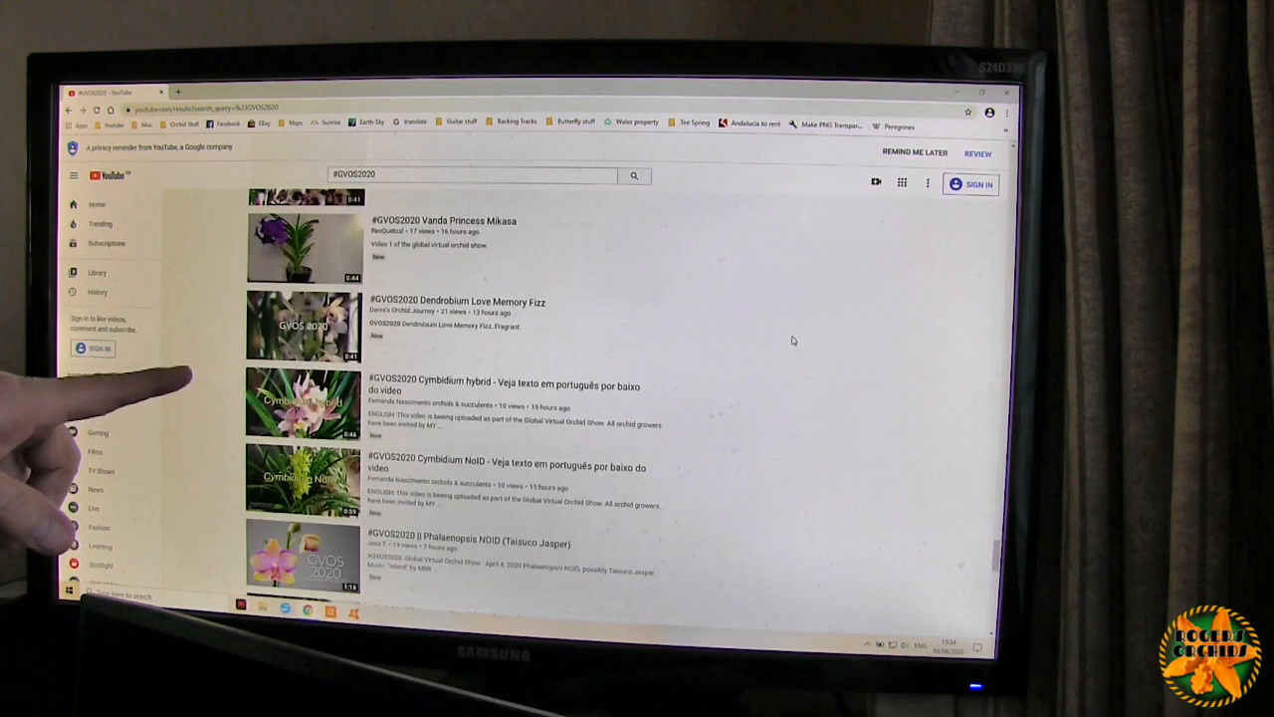
scroll(down, 3)
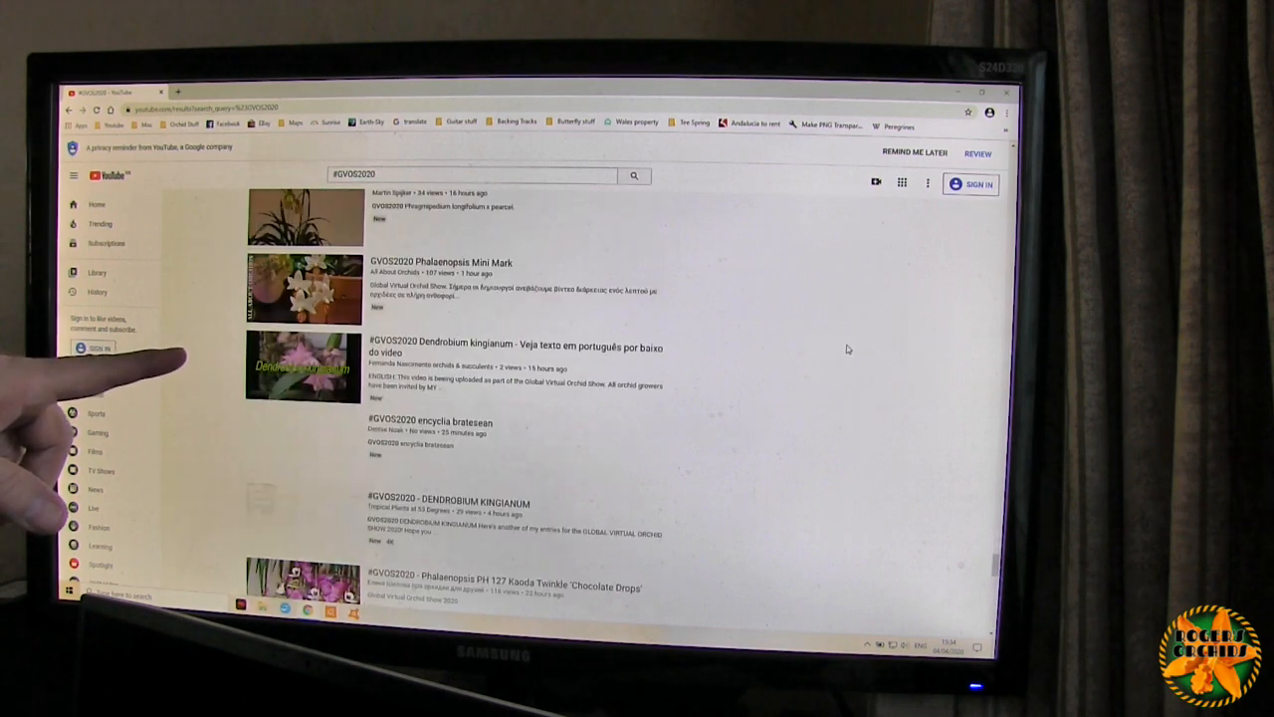
scroll(down, 3)
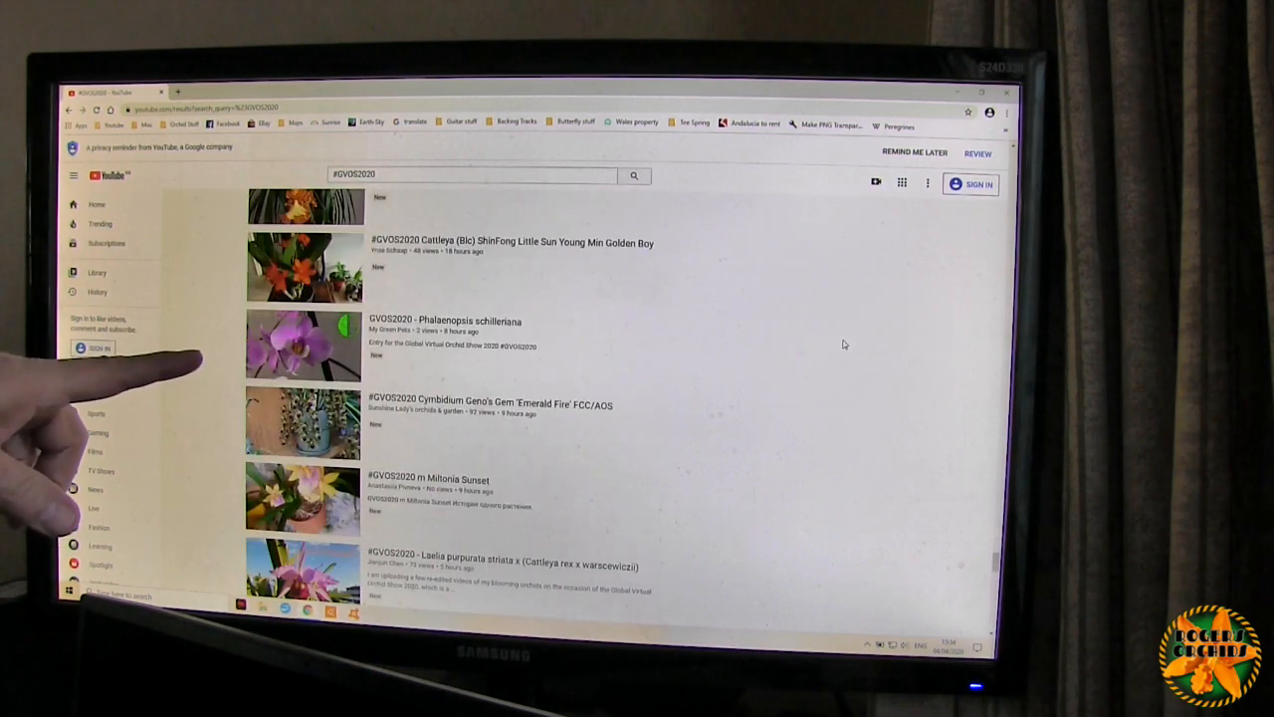
scroll(down, 3)
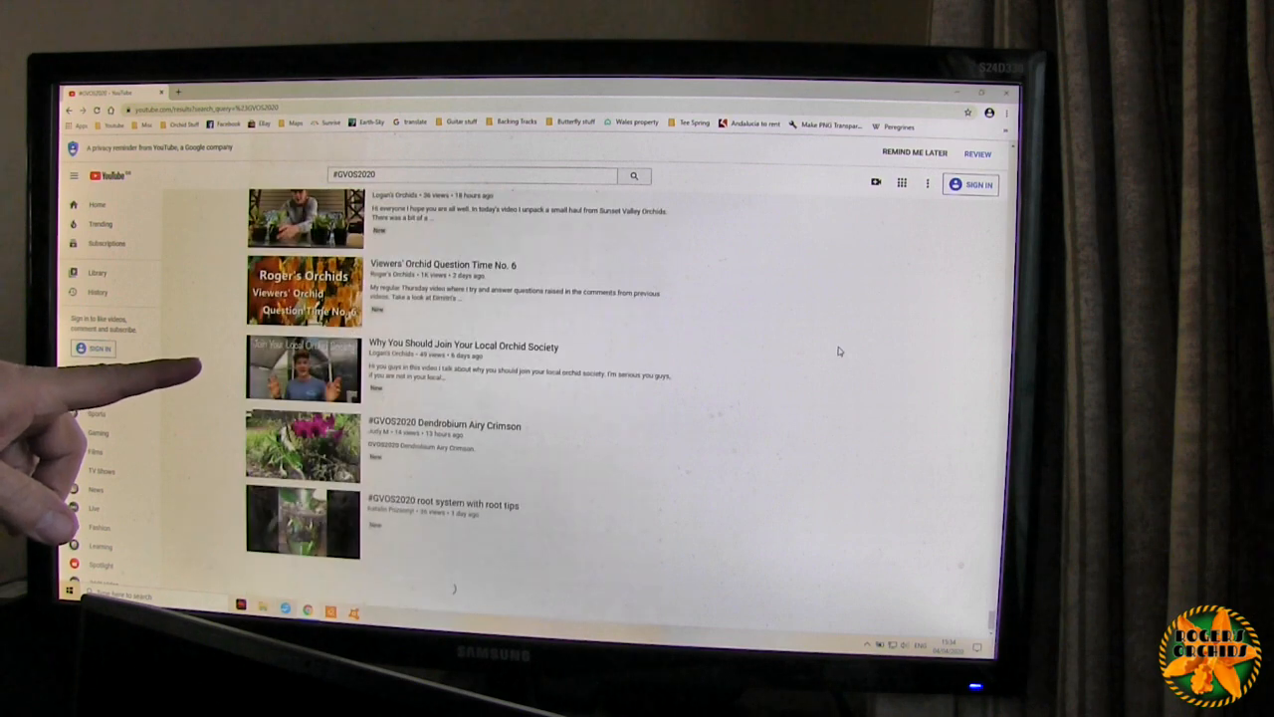
scroll(down, 3)
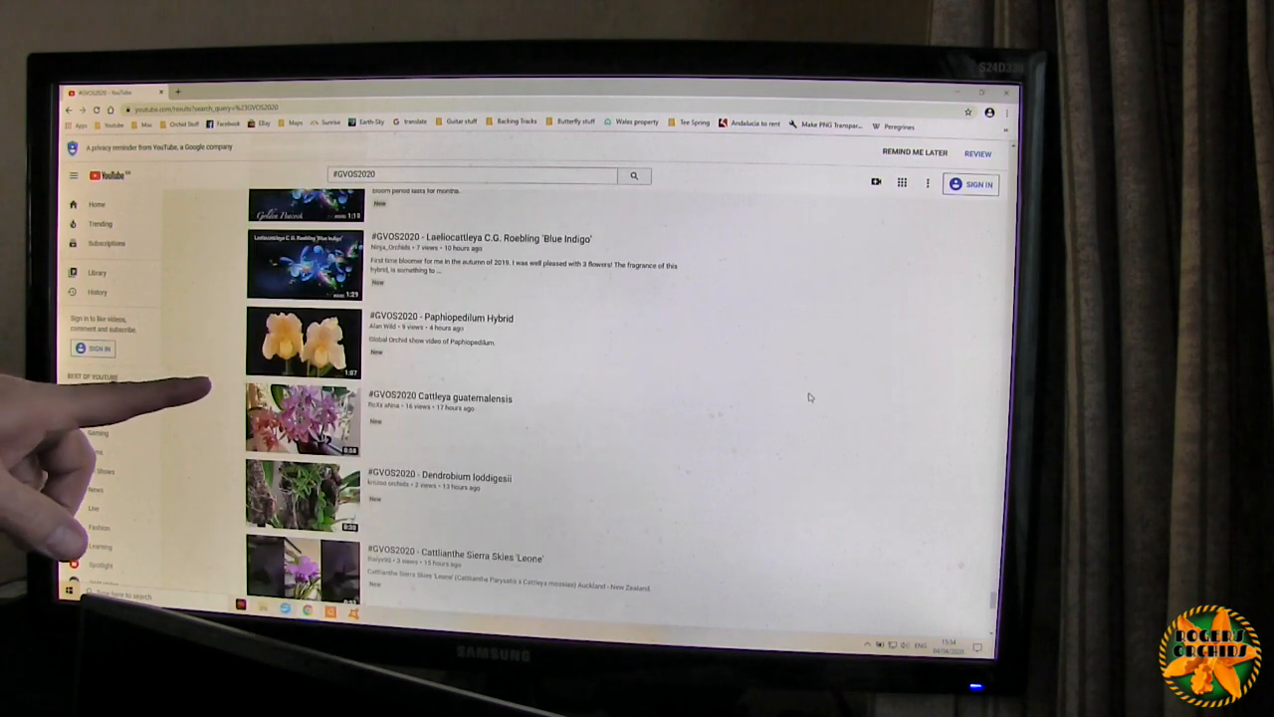
scroll(down, 3)
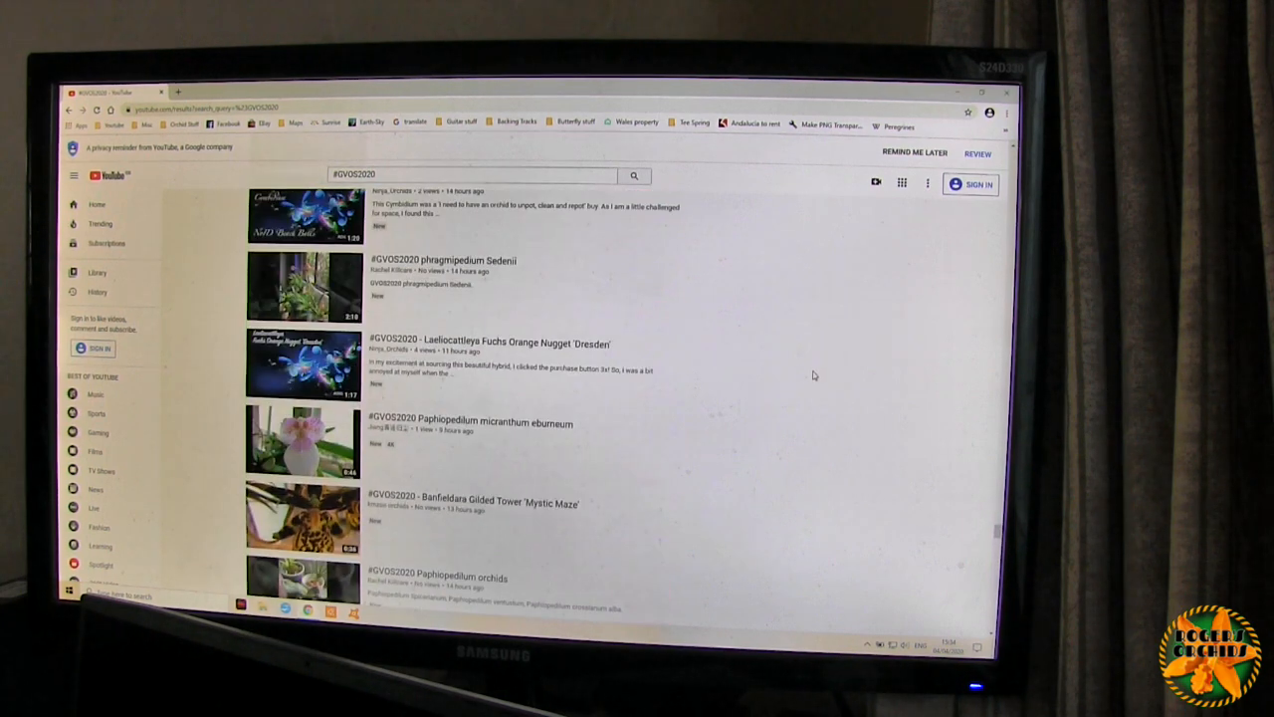
scroll(down, 3)
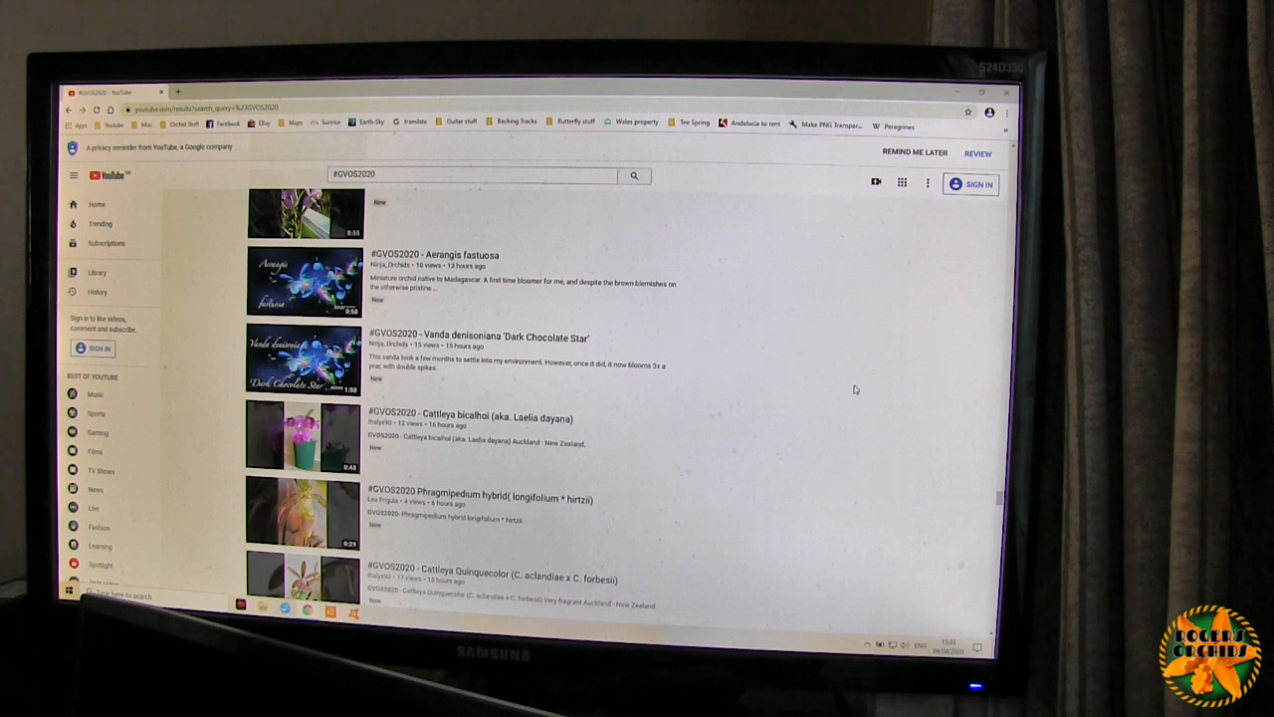
mouse_move(852, 387)
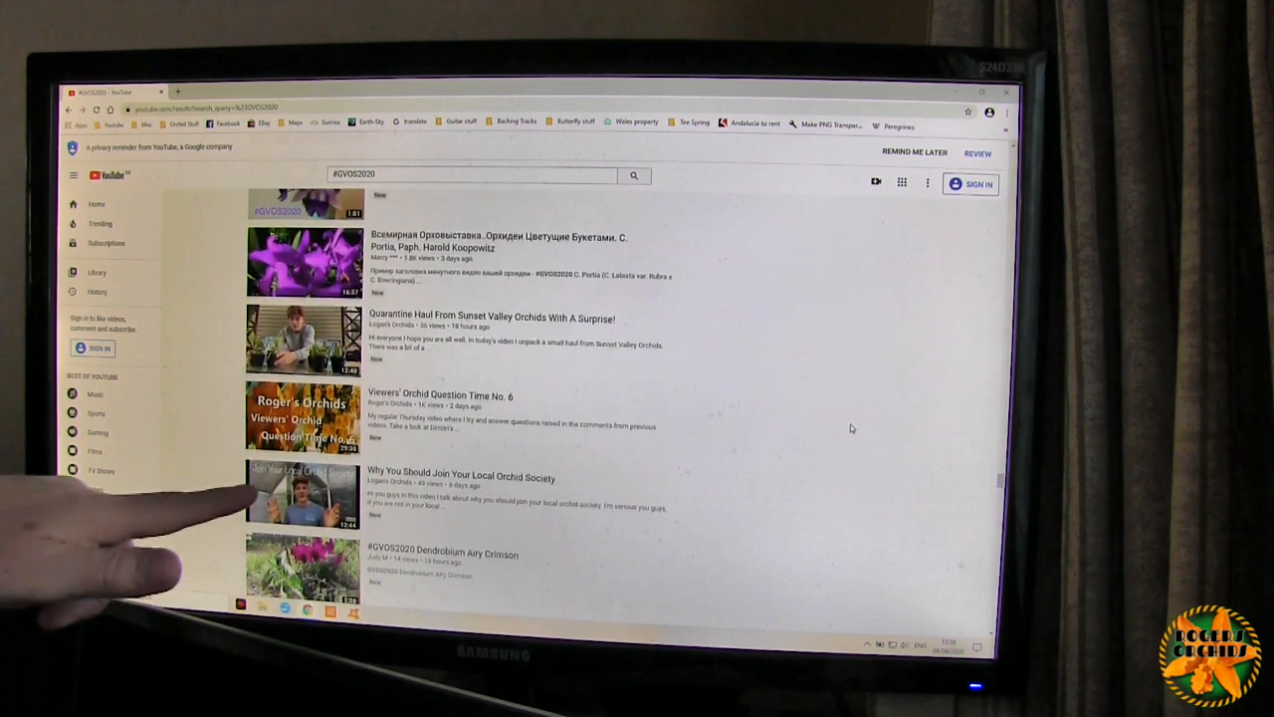
- Scroll to Cattleya NoID, Brassavola nodosa Panama and Paphiopedilum Lady Rothschild, nudging back up slightly
scroll(down, 3)
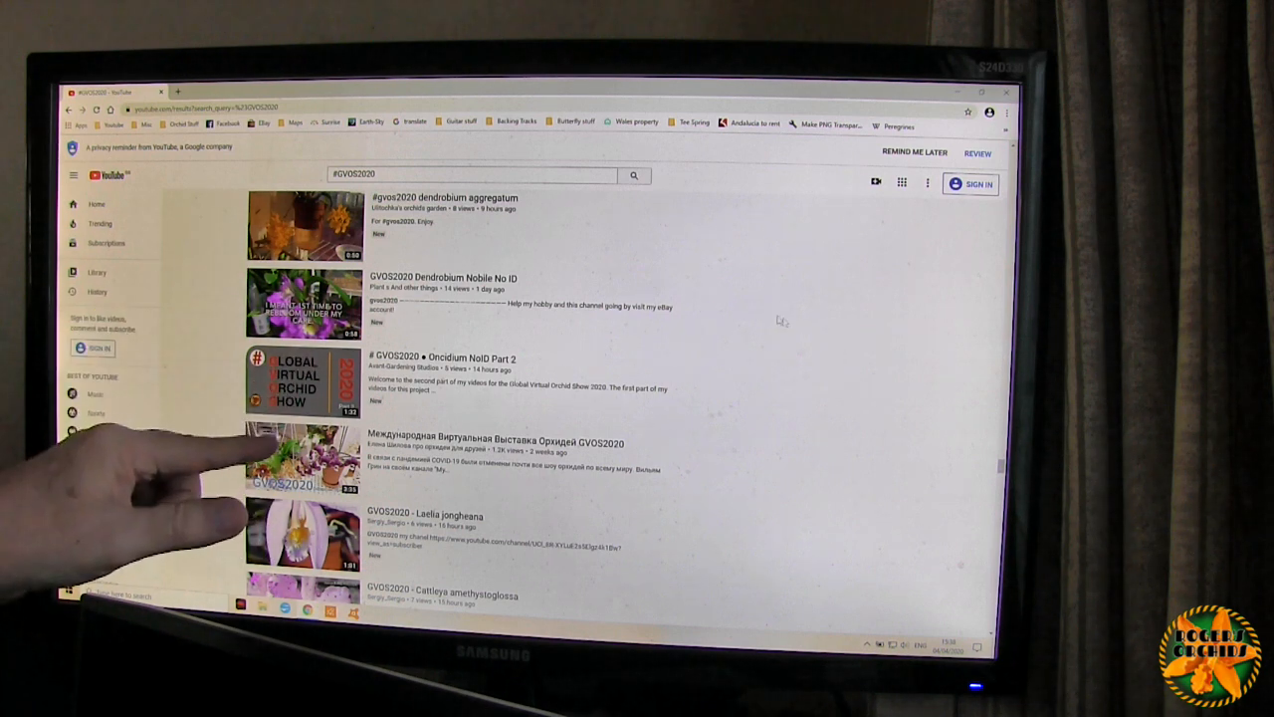
scroll(down, 3)
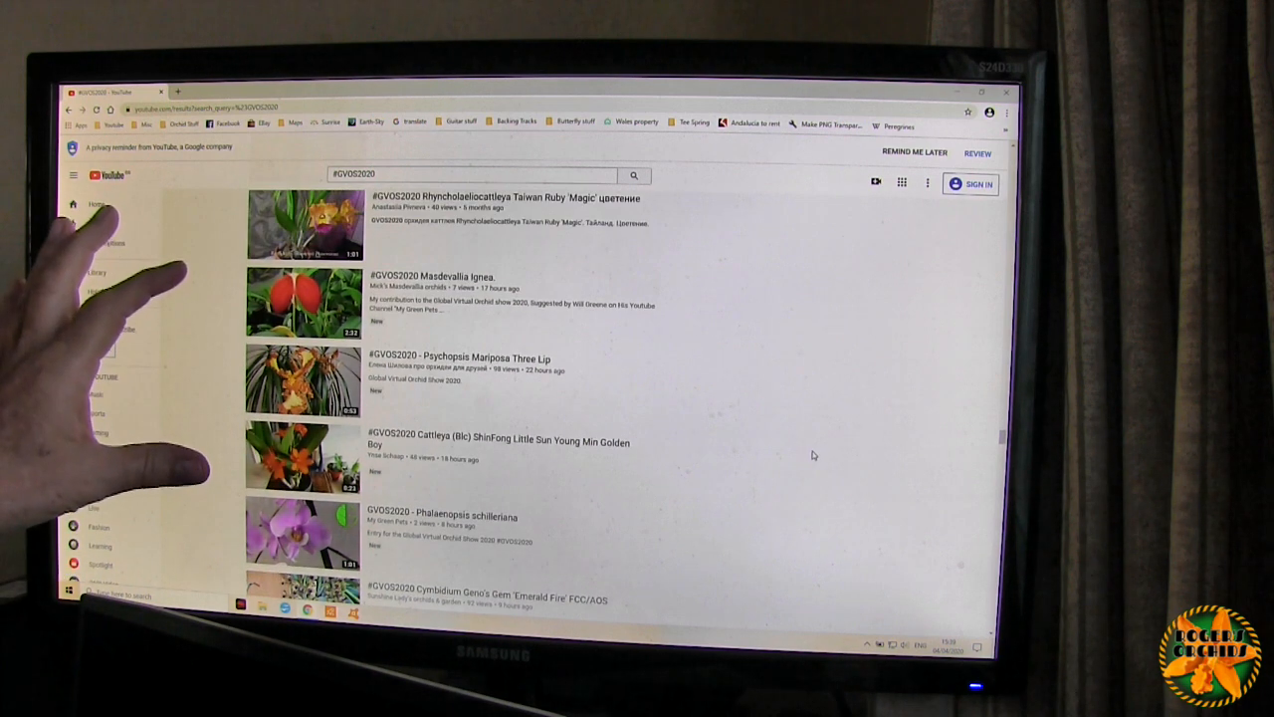
scroll(down, 3)
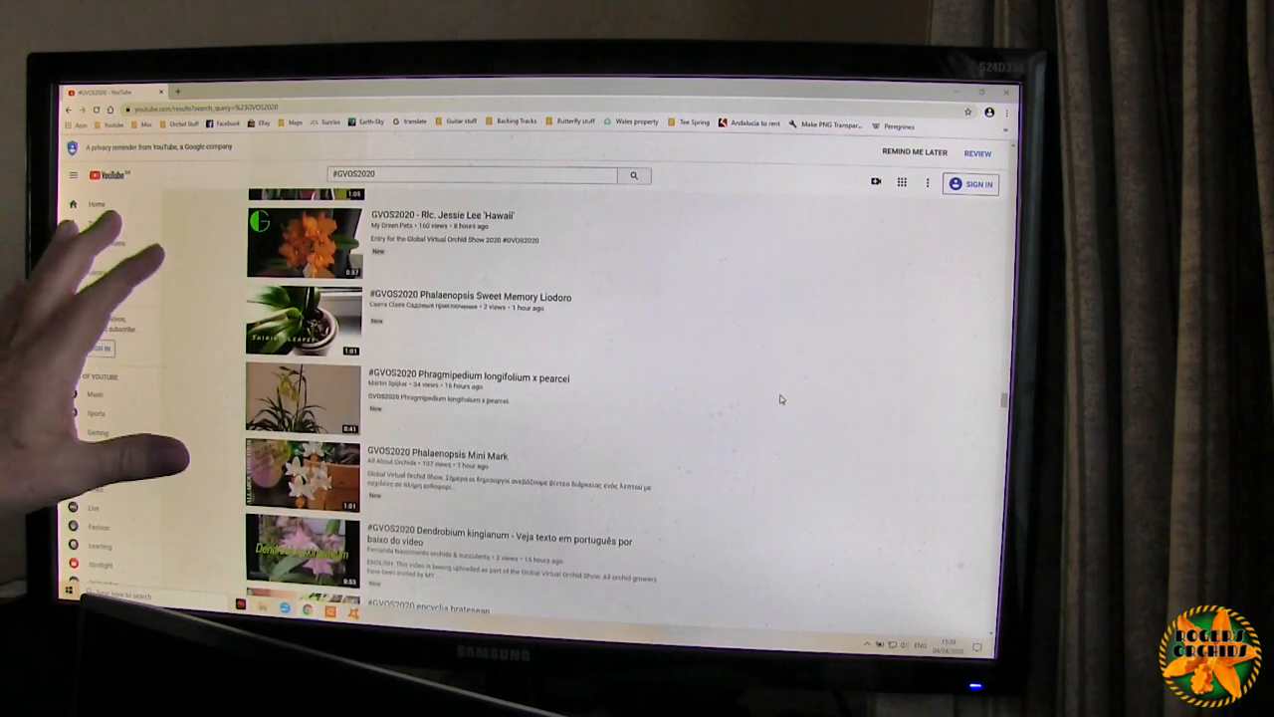
scroll(up, 3)
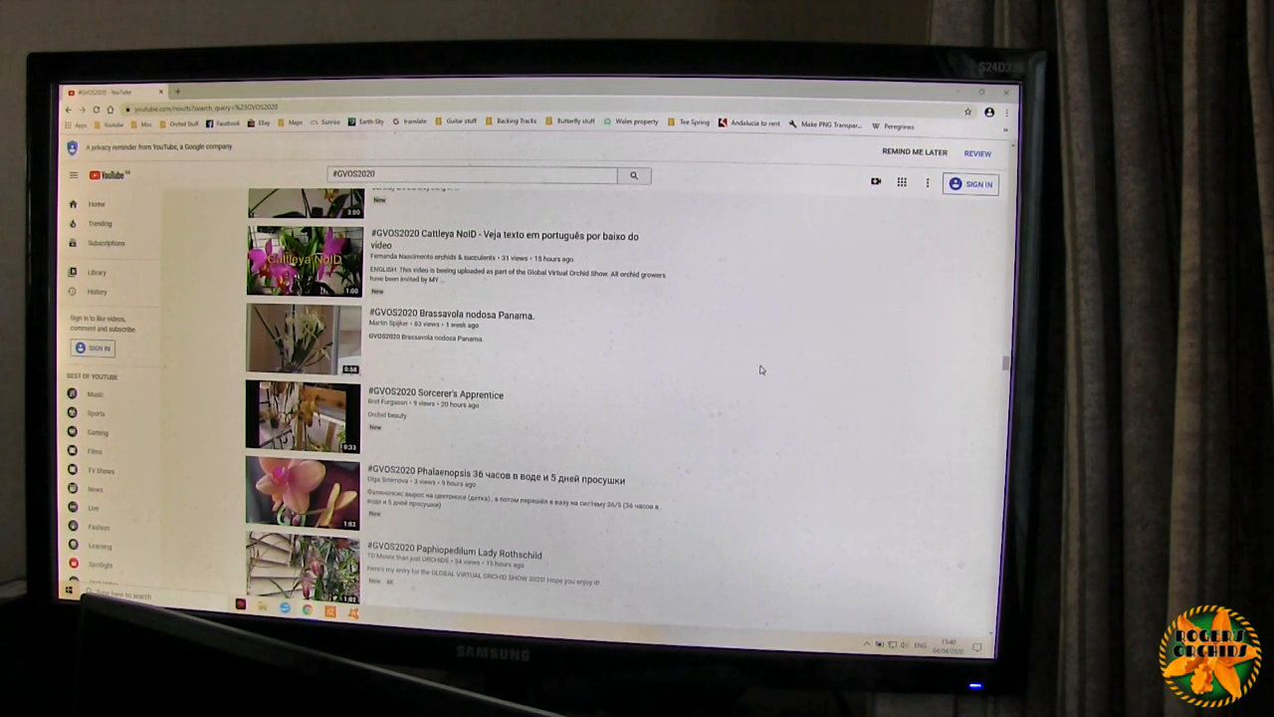
mouse_move(828, 382)
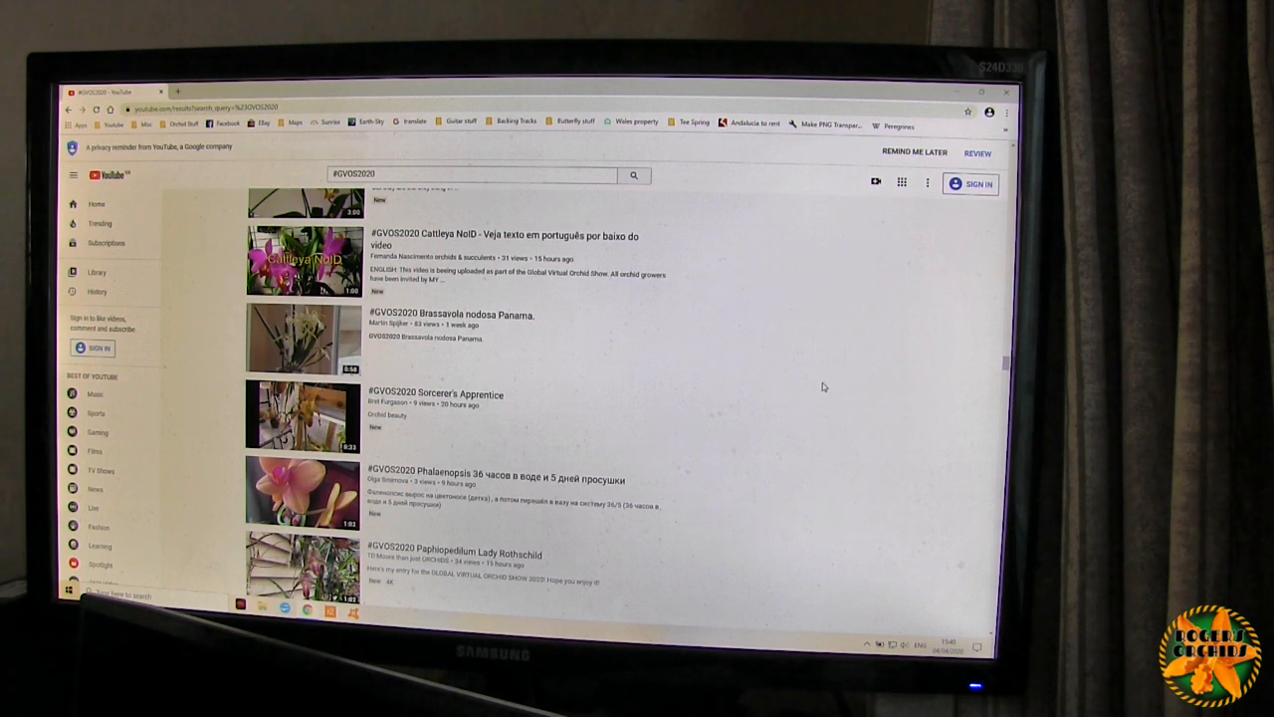
mouse_move(866, 376)
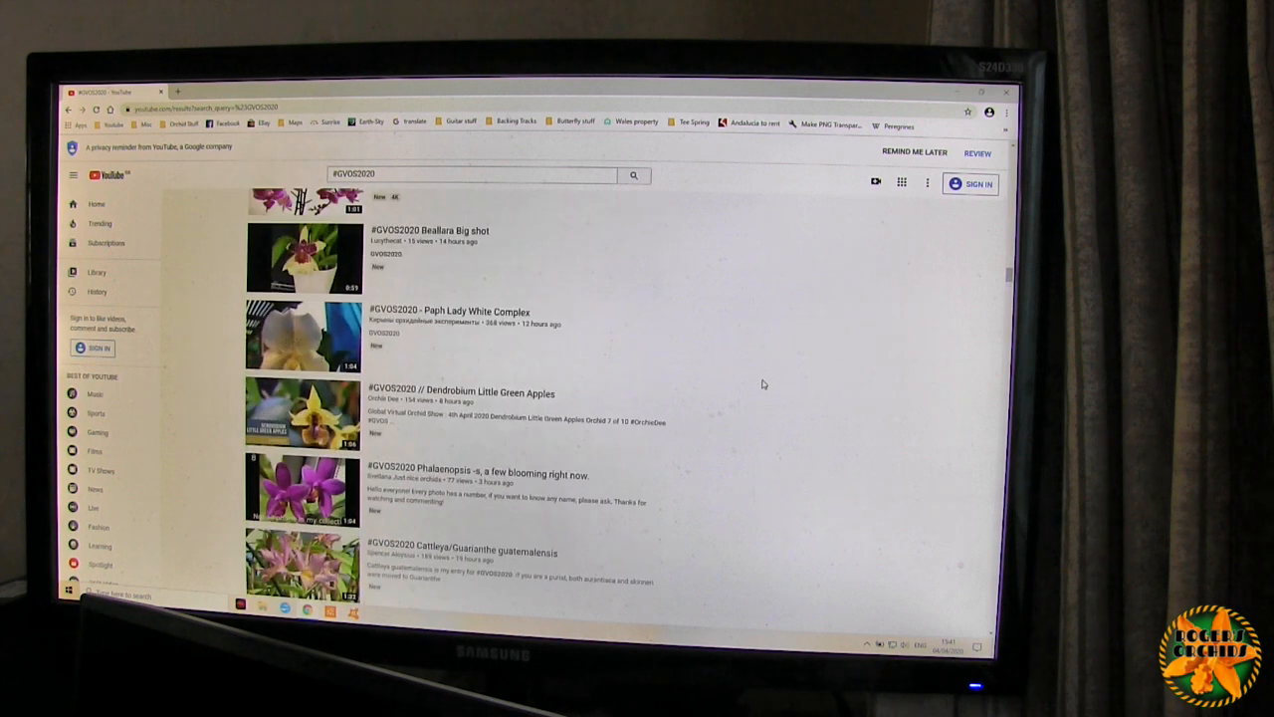
- Scroll down to the Den. aggregatum and Phalaenopsis hybrid videos near Dendrobium Temasek Princess
scroll(down, 3)
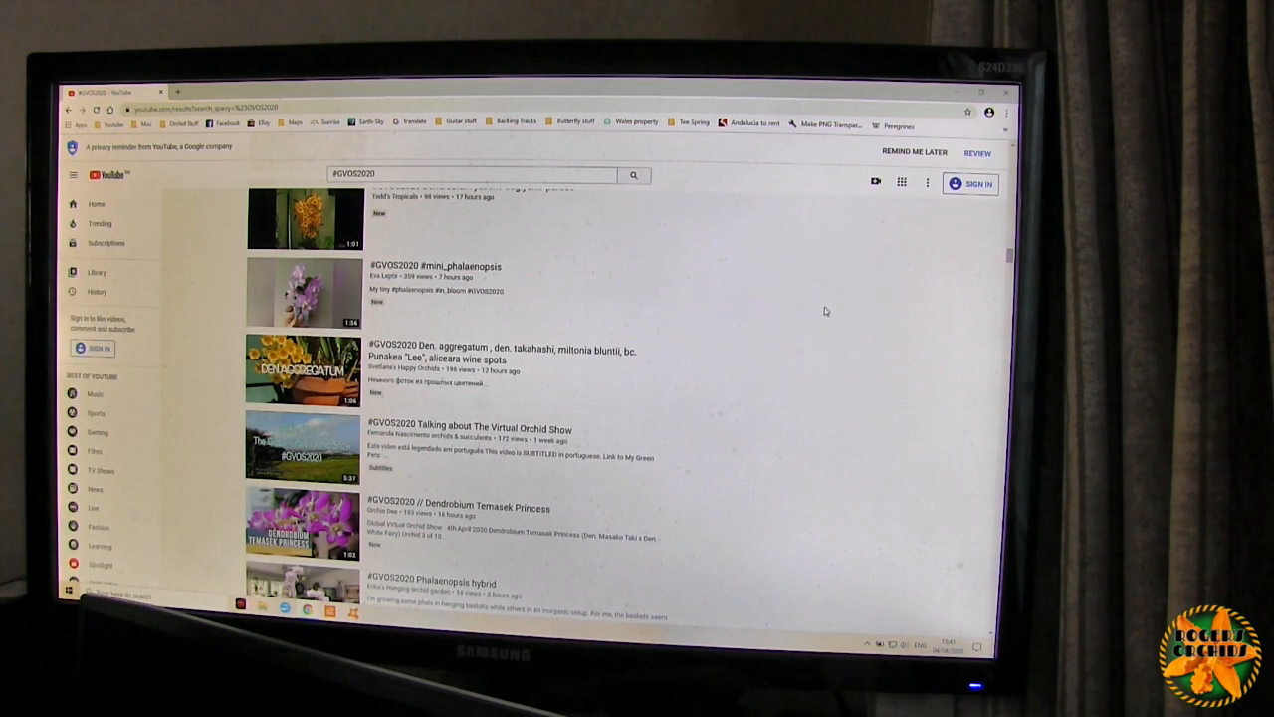
mouse_move(892, 291)
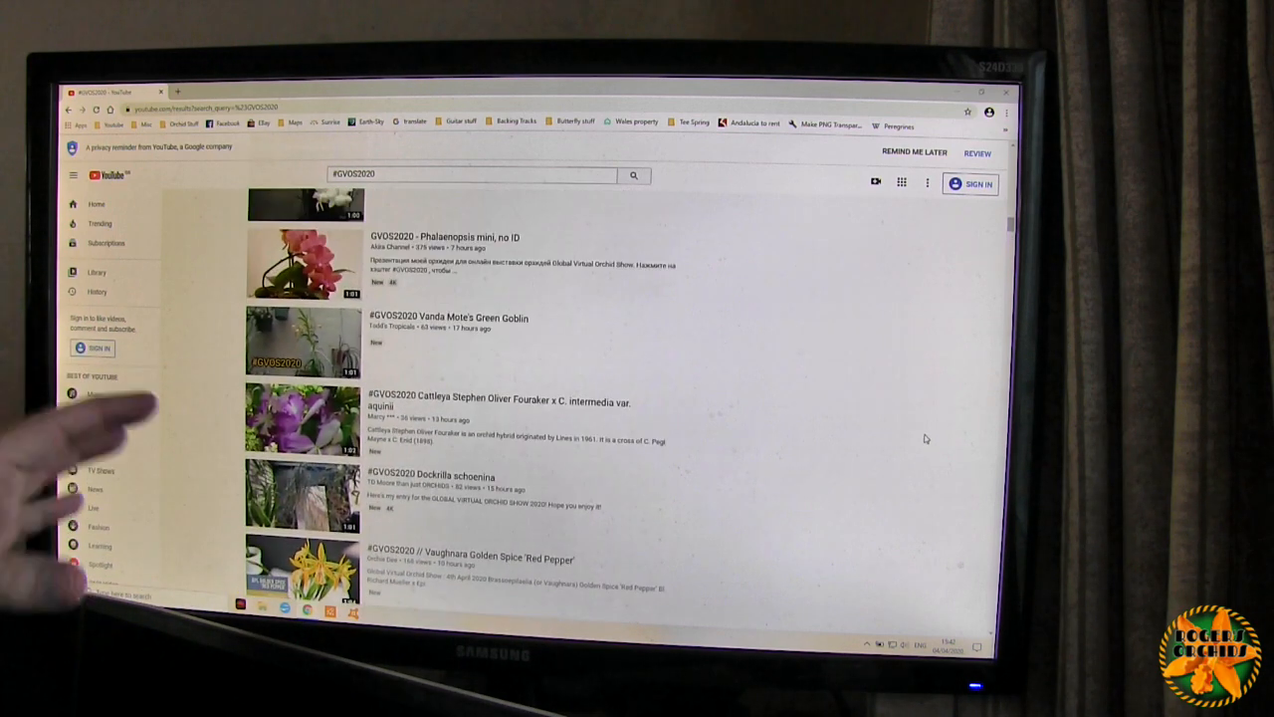
- Scroll down and back up to settle on Phalaenopsis Color Parade, Blc. Empress Worsley and Cattleya intermedia
scroll(down, 3)
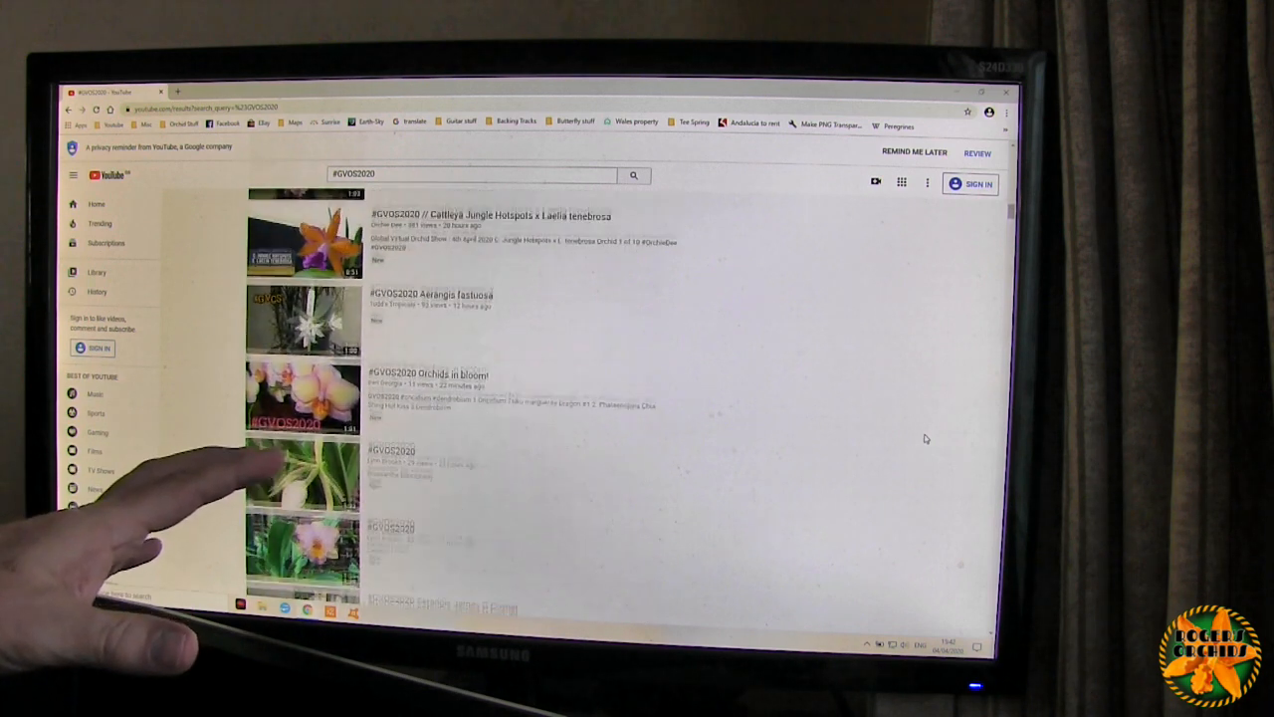
scroll(down, 3)
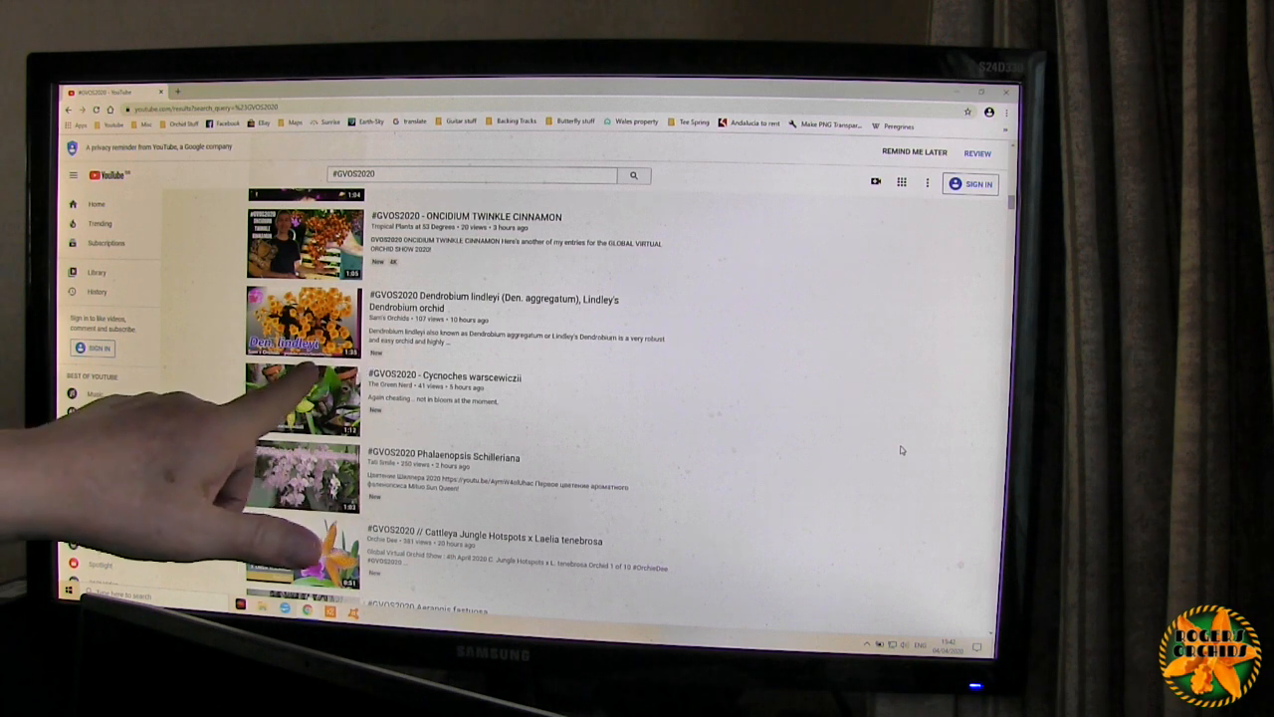
scroll(up, 3)
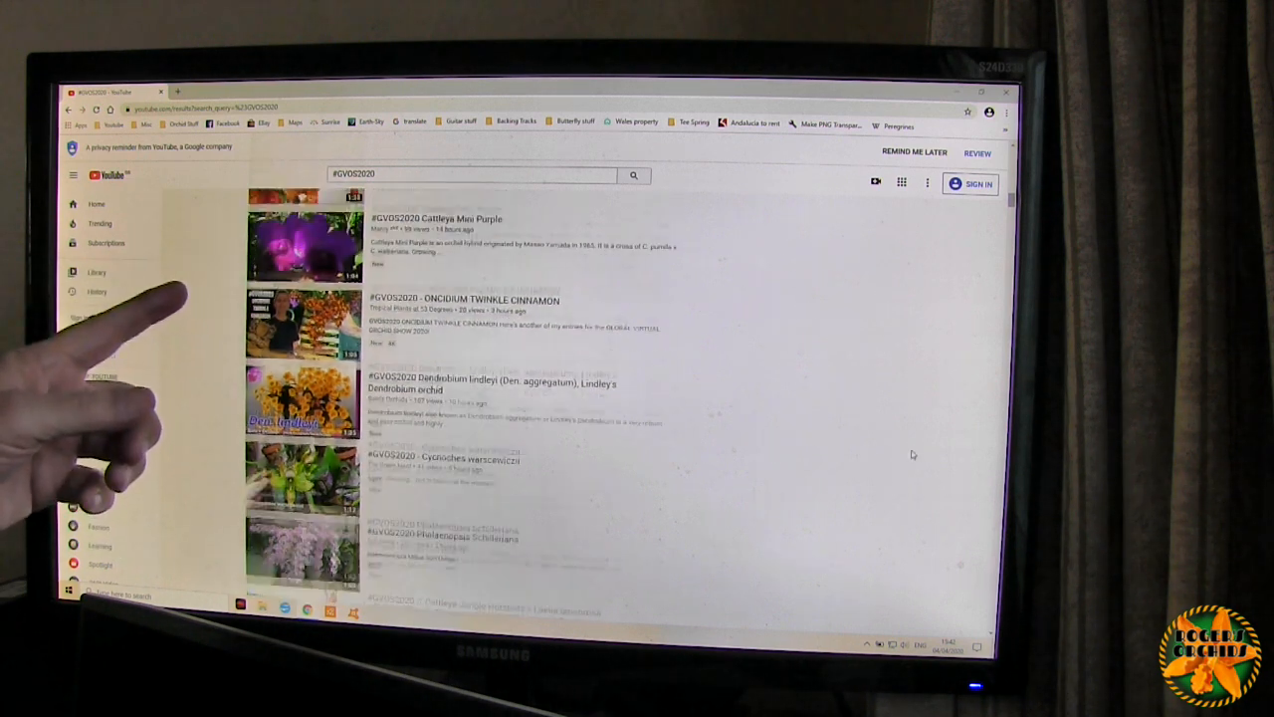
scroll(up, 3)
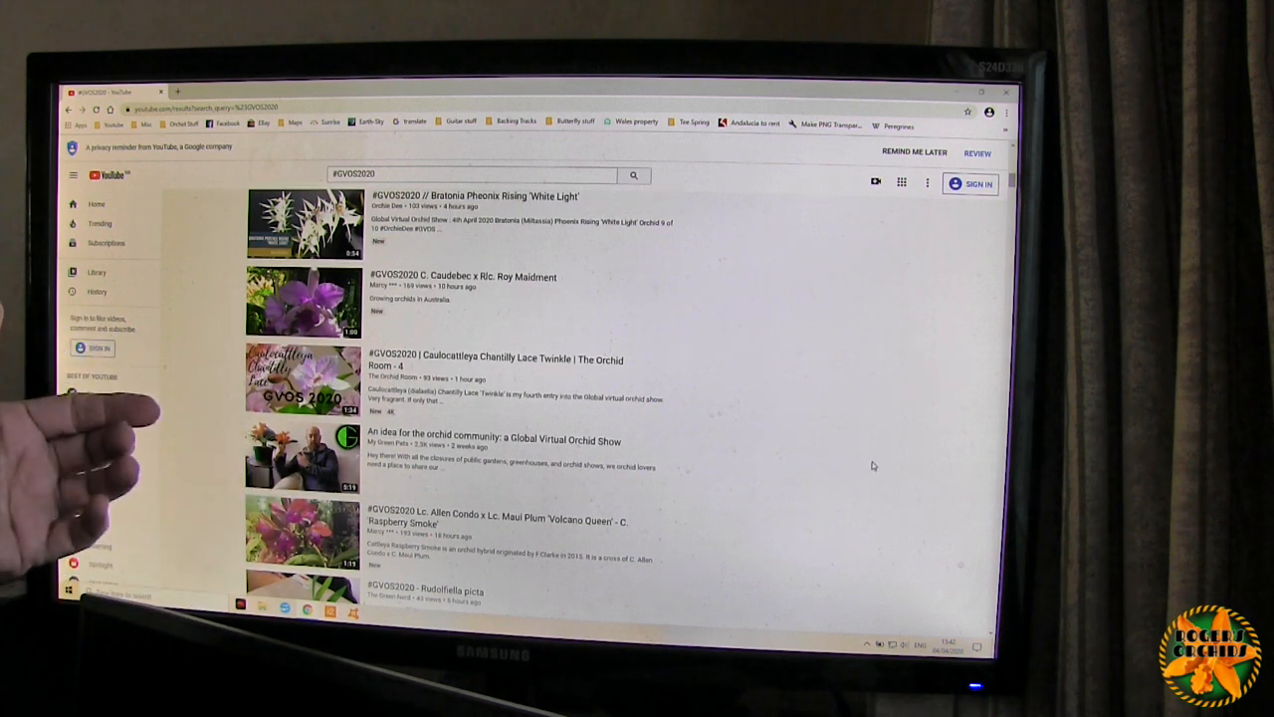
scroll(down, 3)
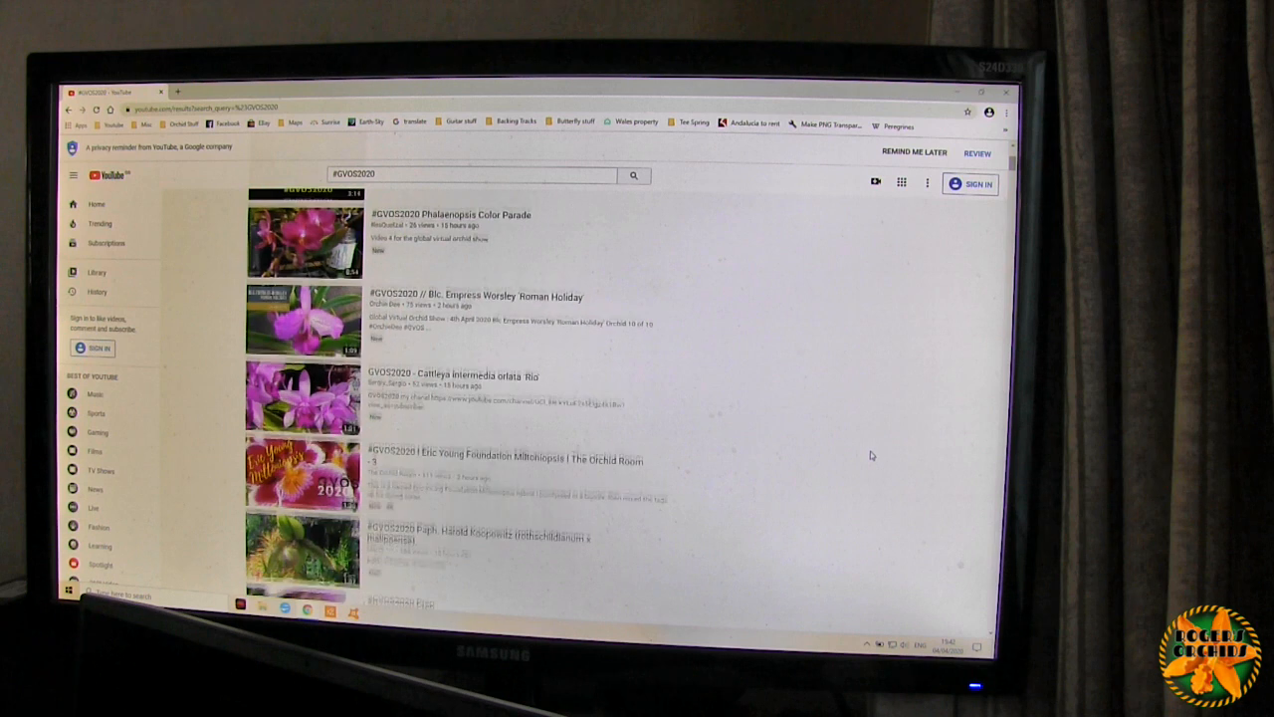